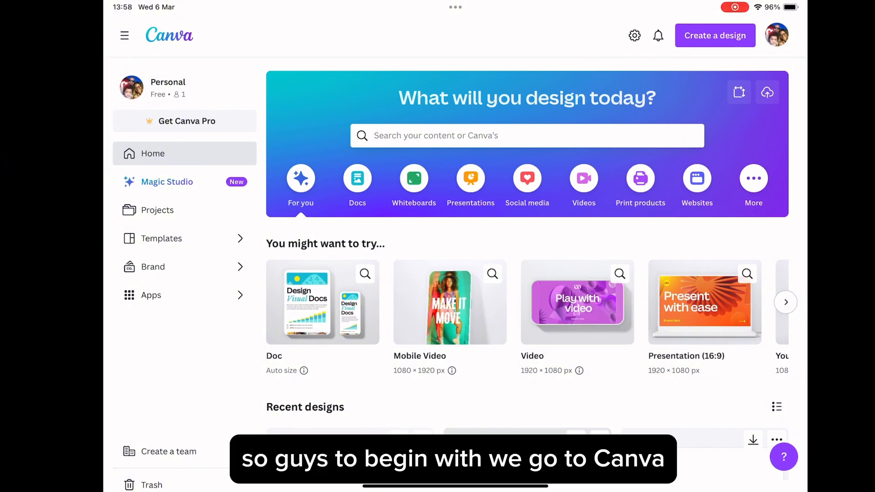
- Search the design sizes for LANDSCAPE and YouTube to start a blank YouTube Ad (Landscape) design
left_click(715, 36)
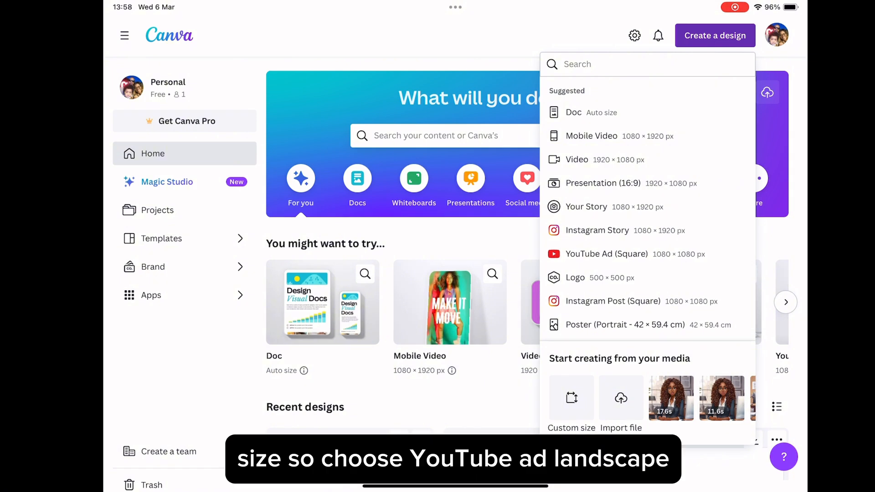
mouse_move(760, 53)
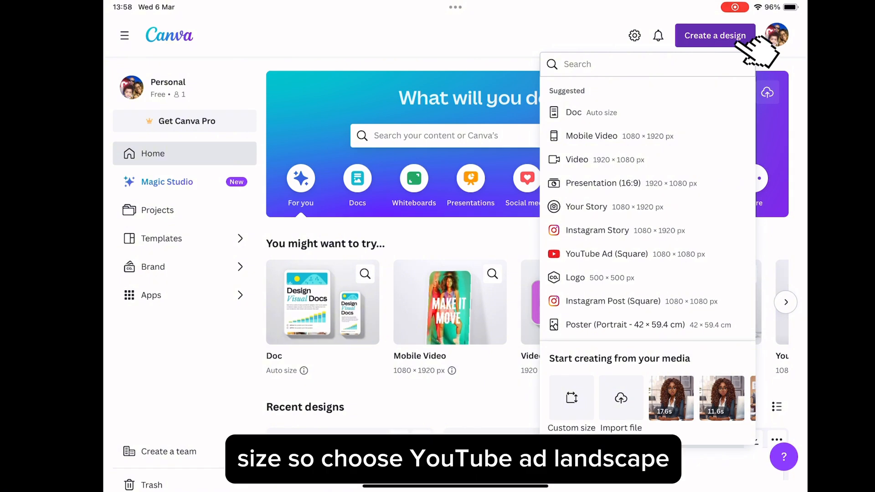
scroll("down", 3)
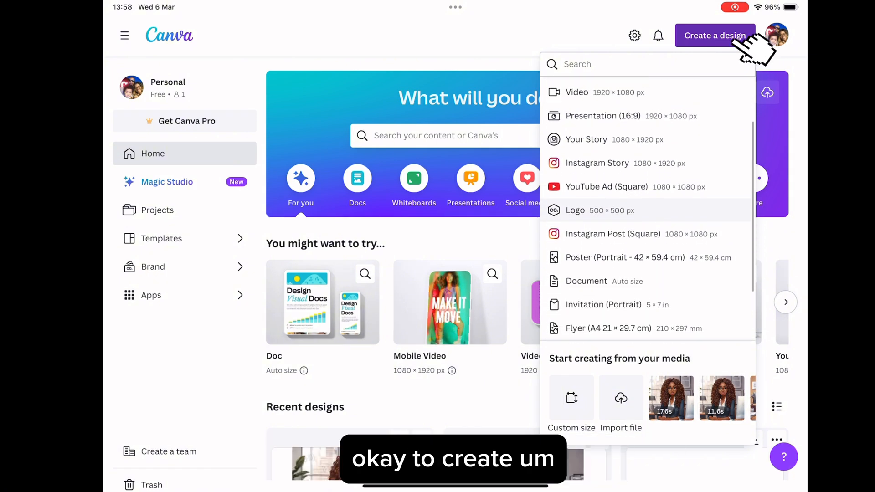
scroll("down", 3)
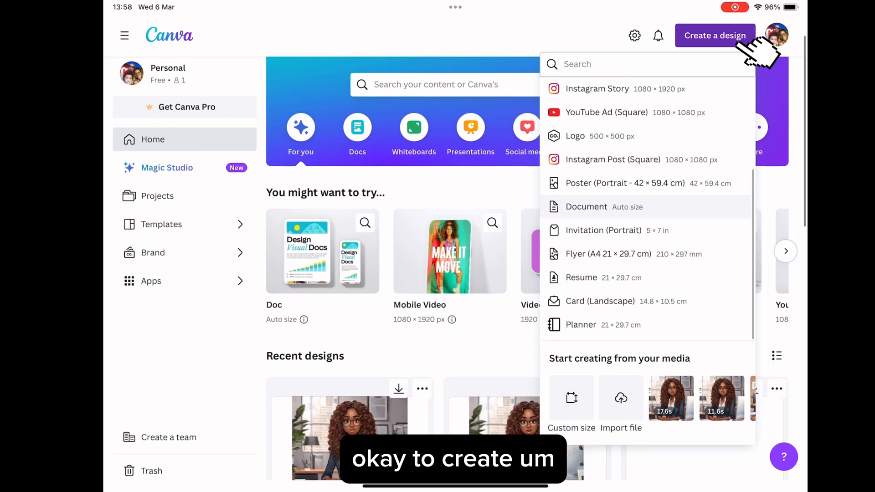
type("L")
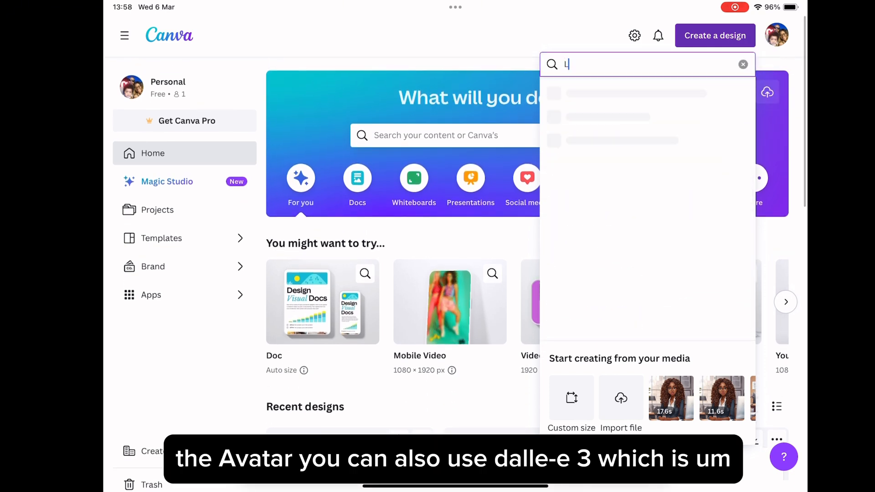
type("ANDSCAPE")
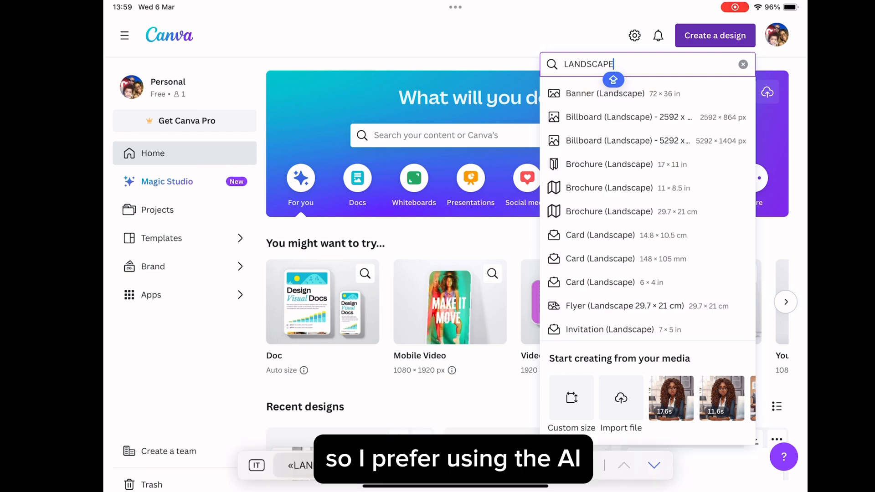
scroll("down", 3)
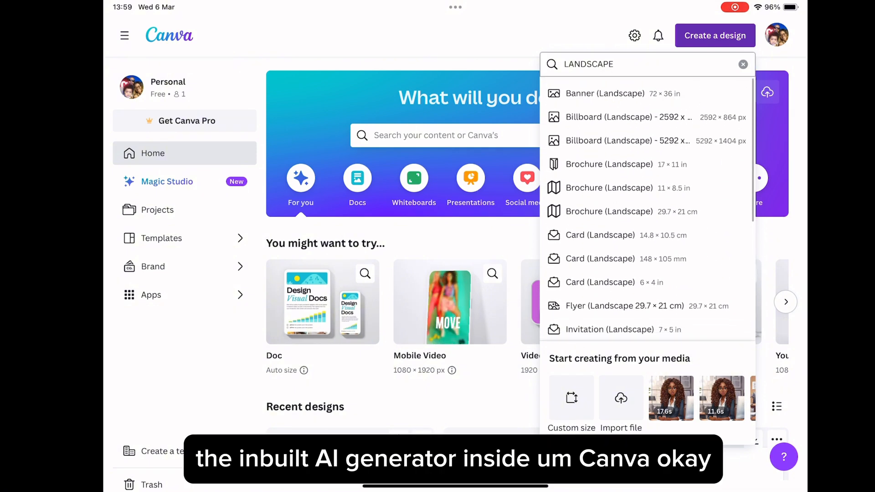
type("YO")
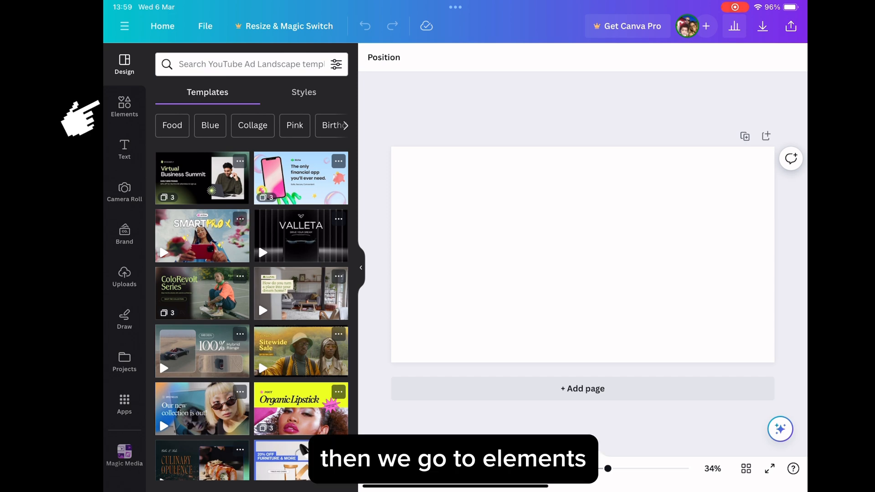
- From Elements, launch the Magic Media AI image generator via Generate your own
left_click(125, 106)
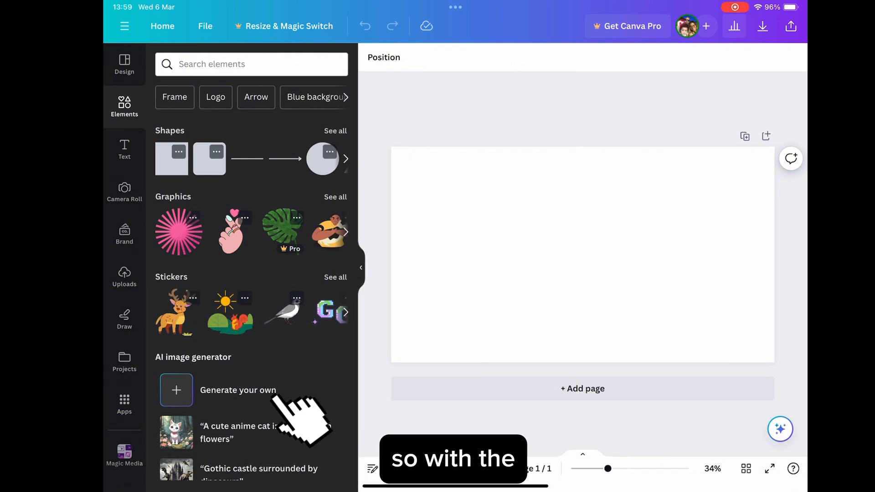
left_click(124, 452)
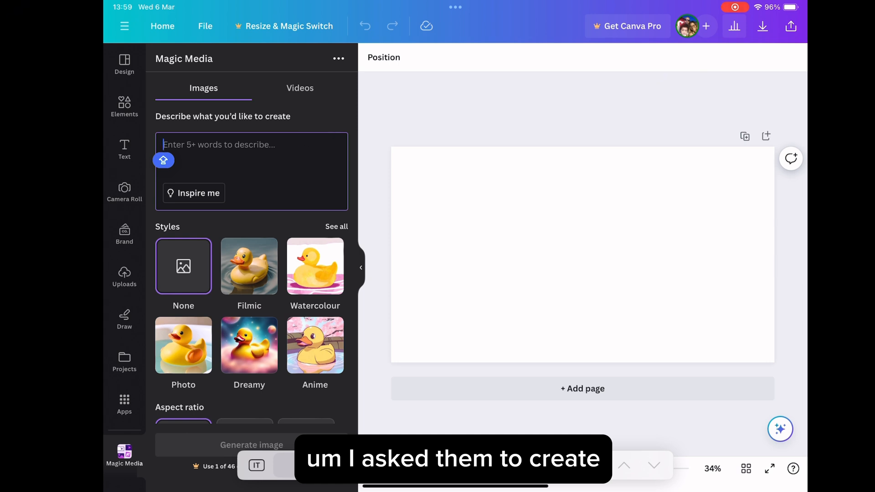
- Begin the prompt: 'Create a lady of black descent who is caramel in complexion'
type("Create")
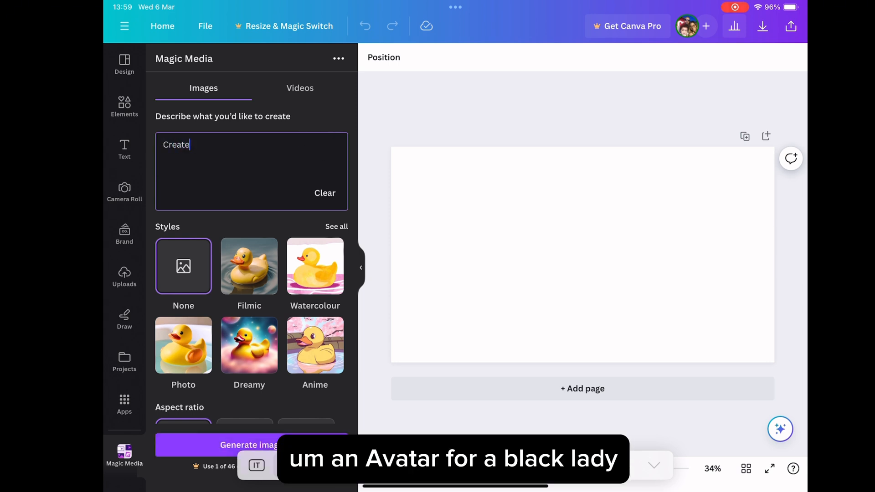
type("an avatar of a")
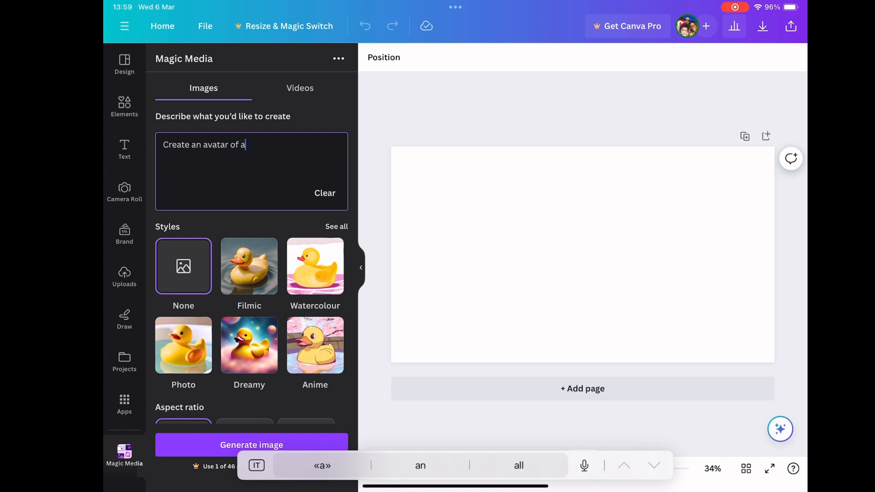
type("l")
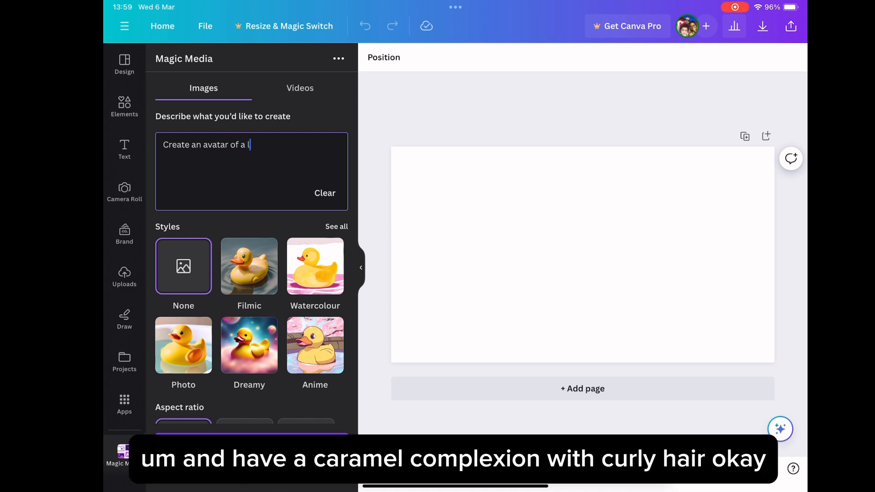
type("ady")
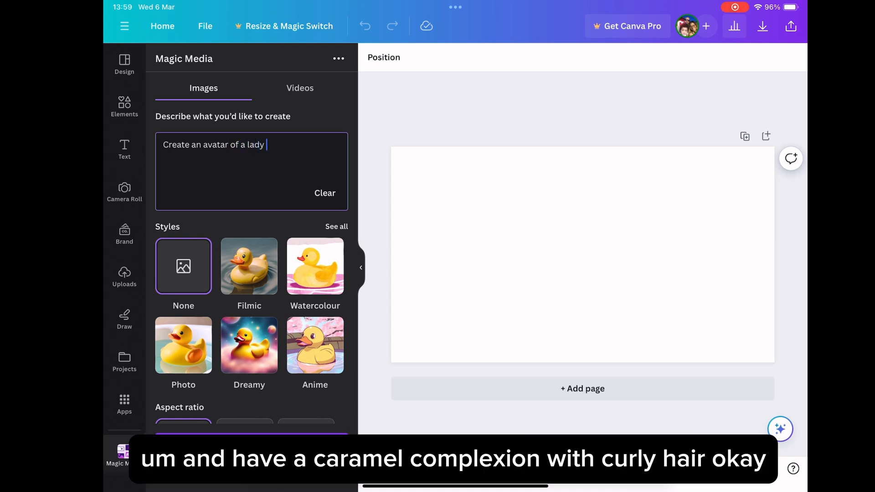
type("of black")
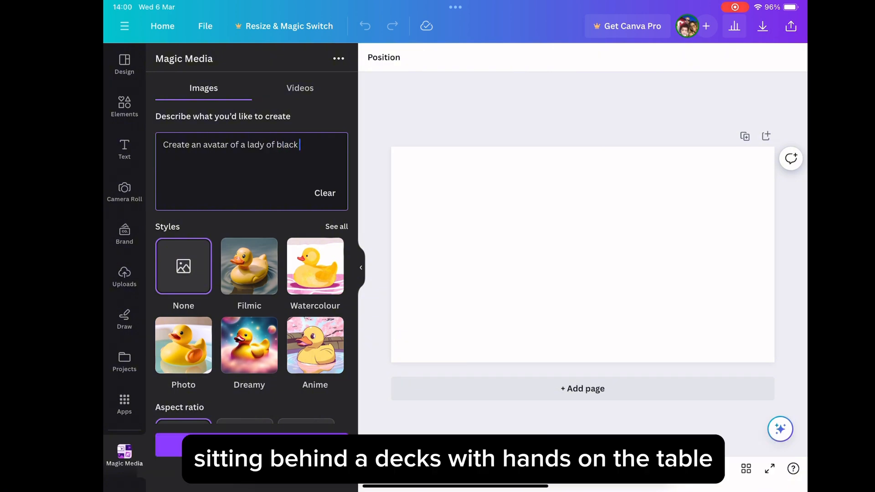
type("descent")
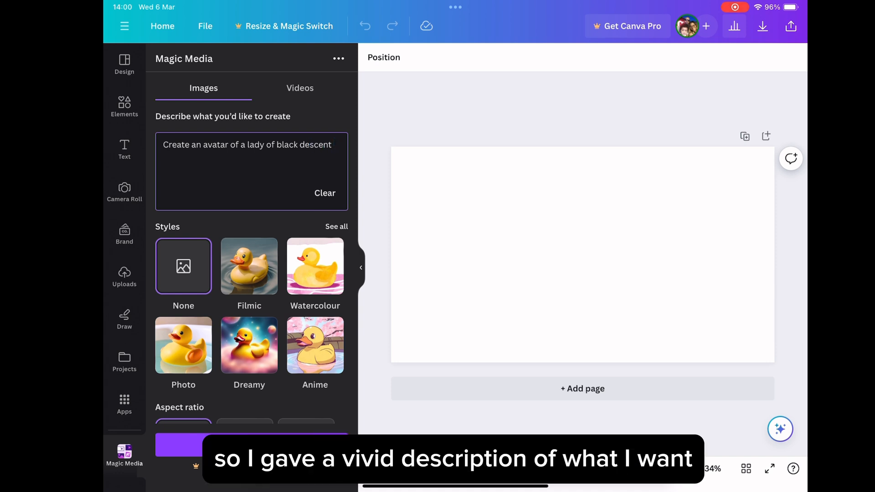
type("who is")
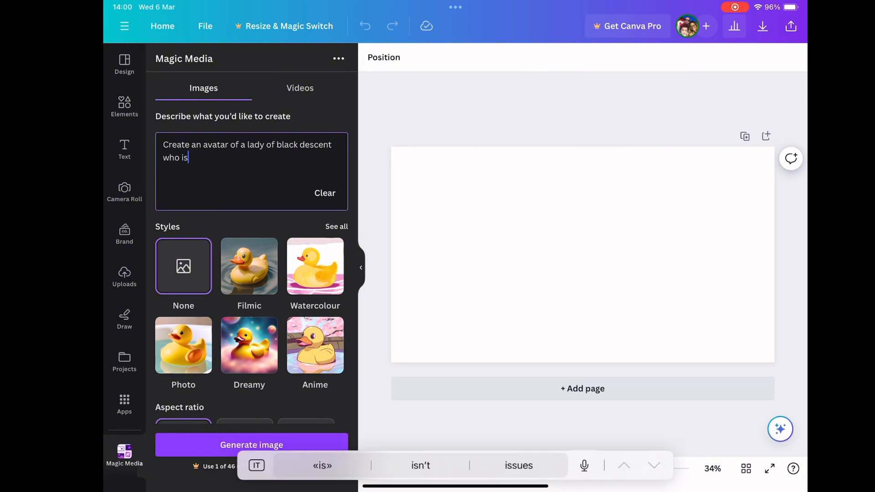
type("caramel")
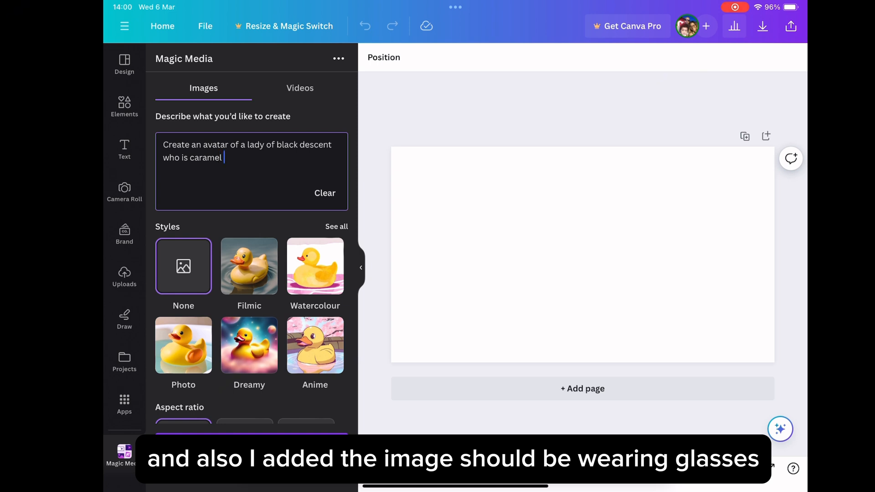
type("in")
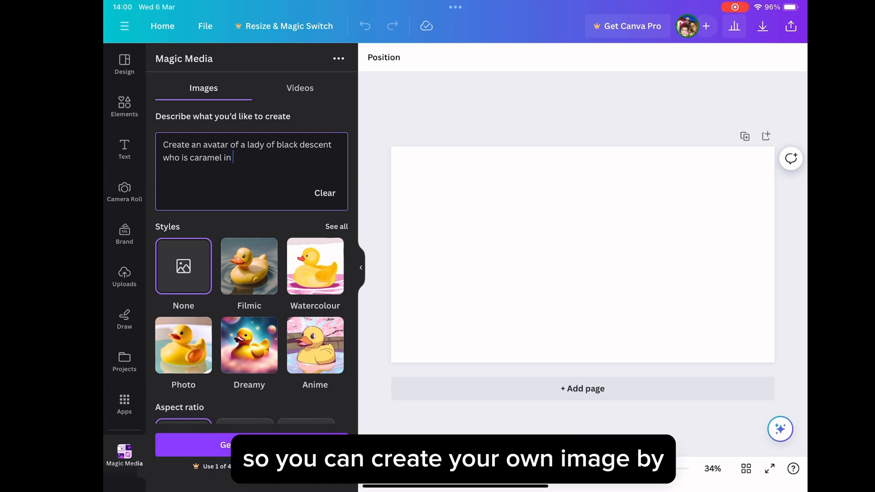
type("complexion,")
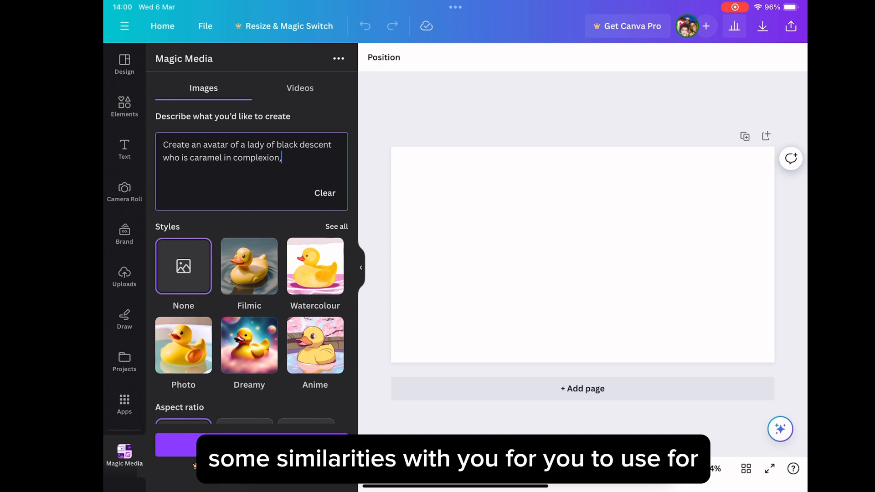
- Continue the prompt with 'has long wavy hair' and 'big bright' eyes
type("ha")
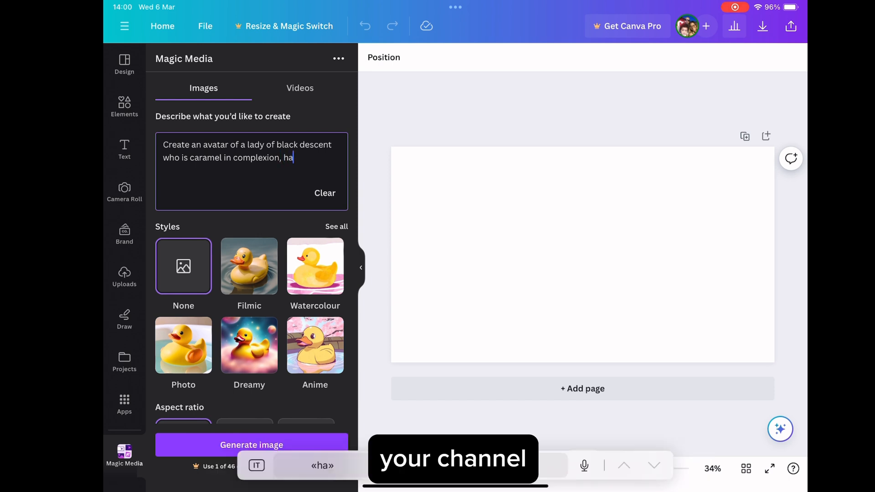
type("s lon")
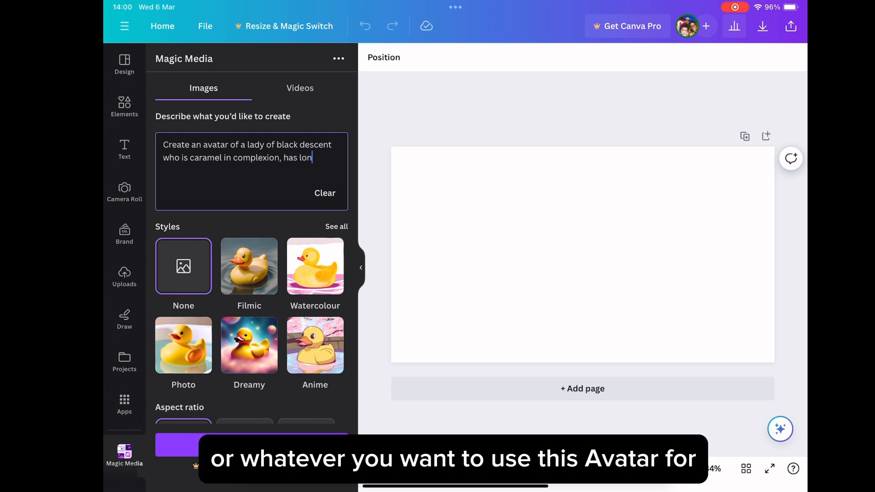
type("g")
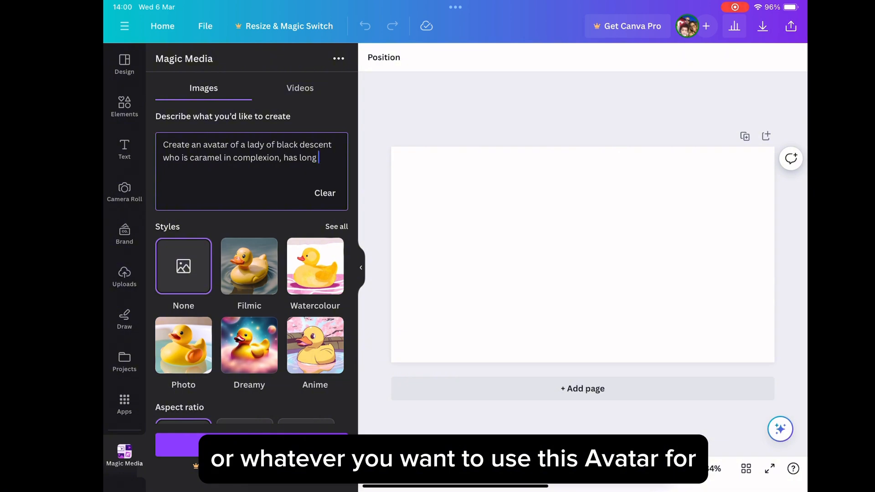
type("wavy")
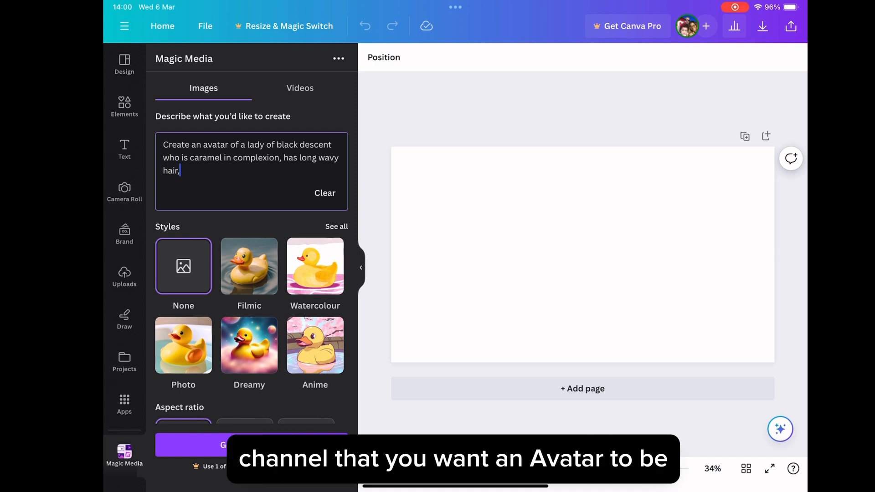
type("big")
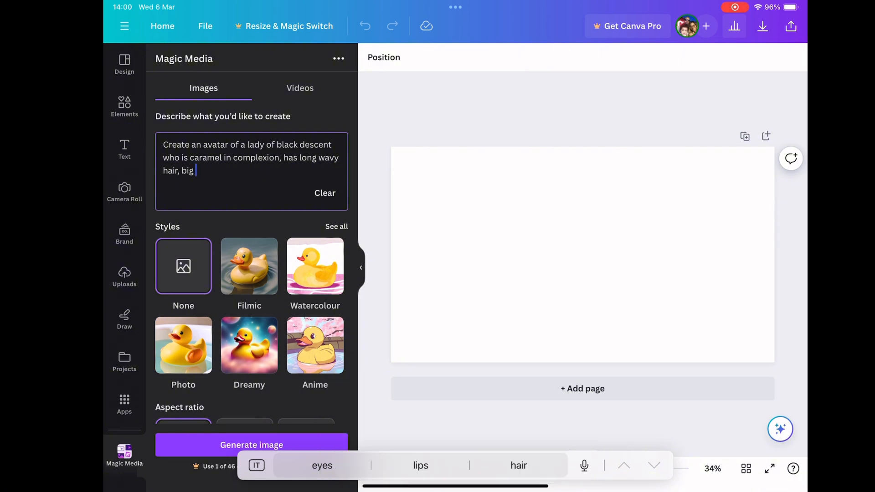
type("bright ey")
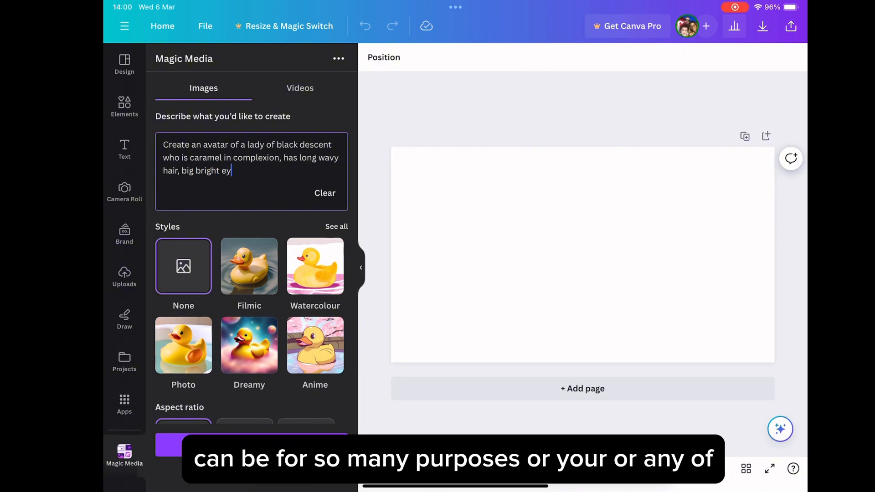
- Add to the prompt that she wears glasses and has a round face
type("es. Wea")
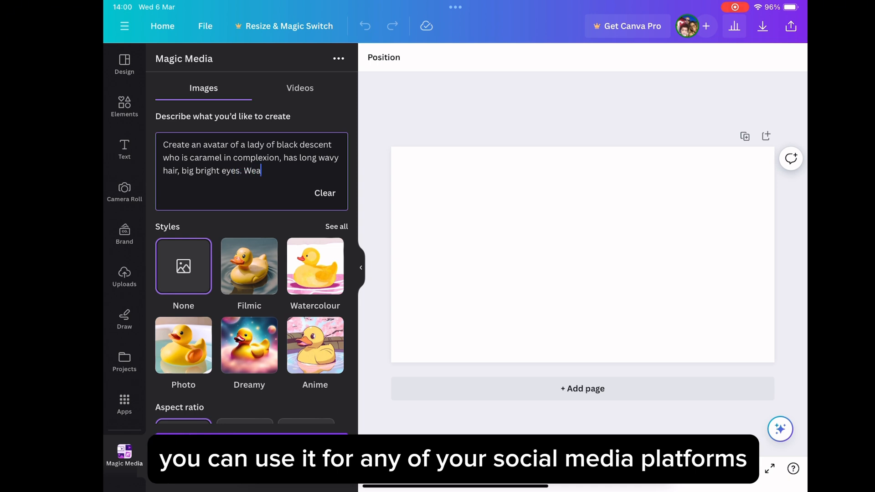
type("res")
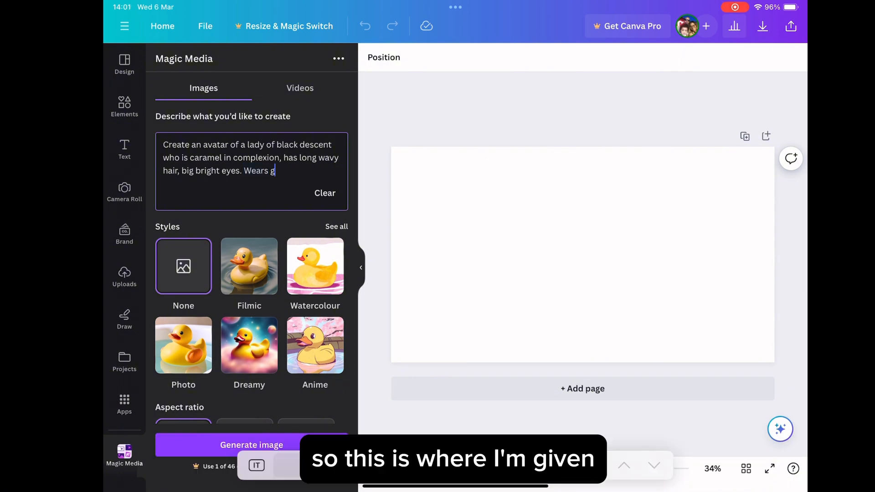
type("lasses and")
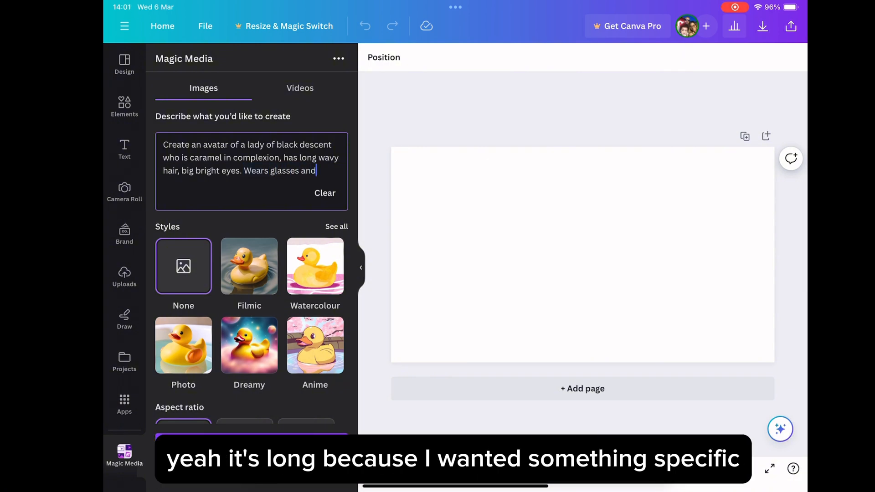
type("has a")
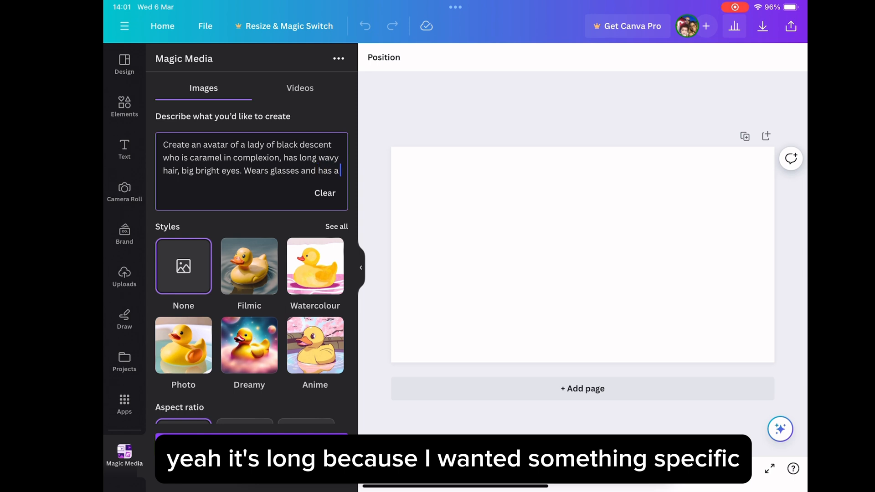
type("round face.")
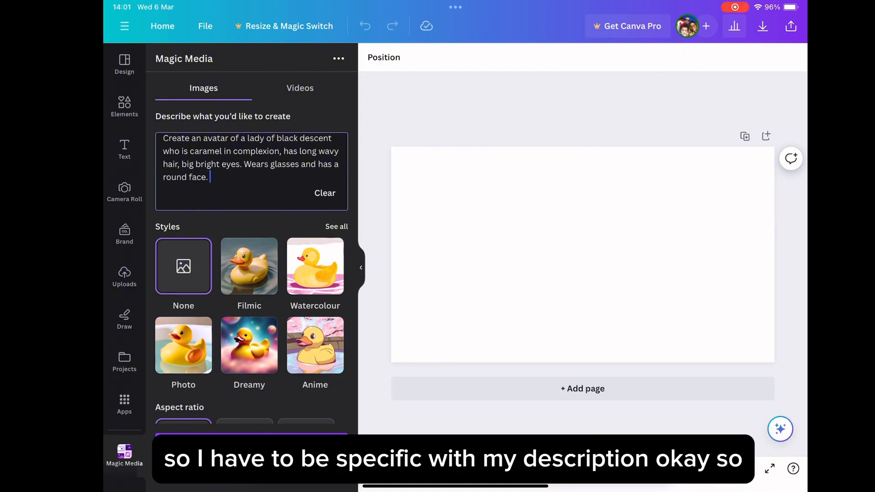
- Add 'sitting behind a working desk, hands on the desk, in a very feminine' to the prompt
type("Sitt")
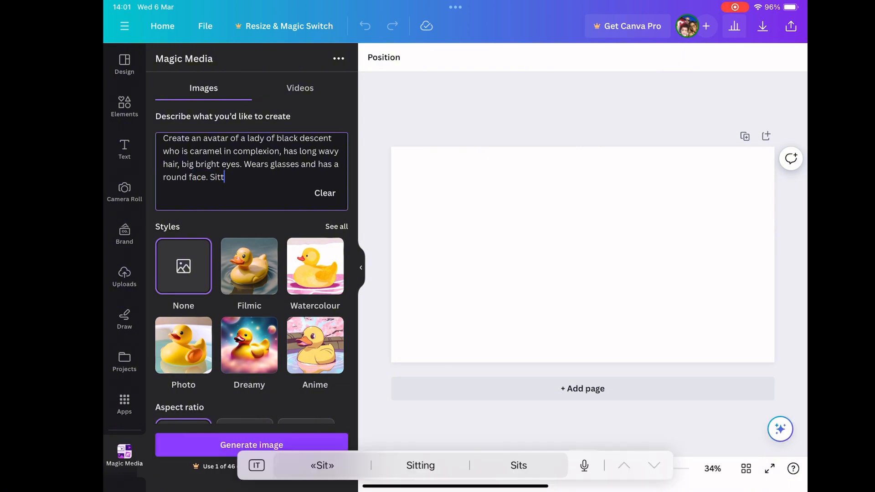
type("ing behind")
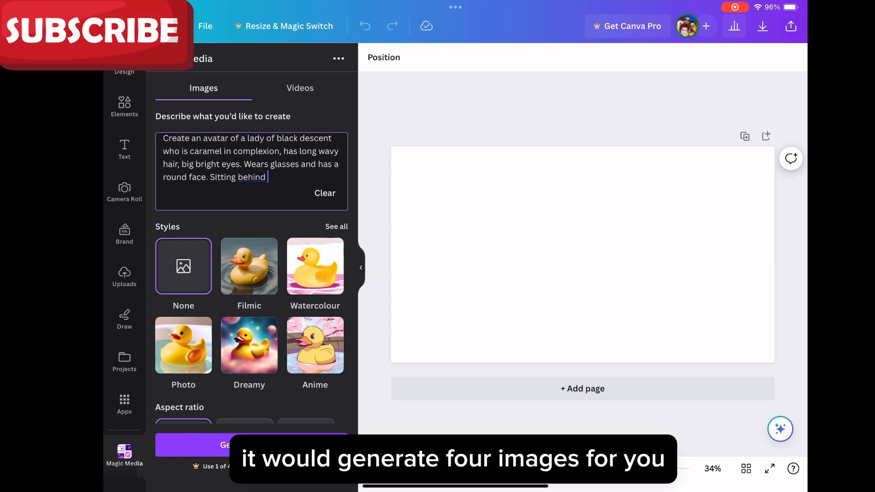
type("a working de")
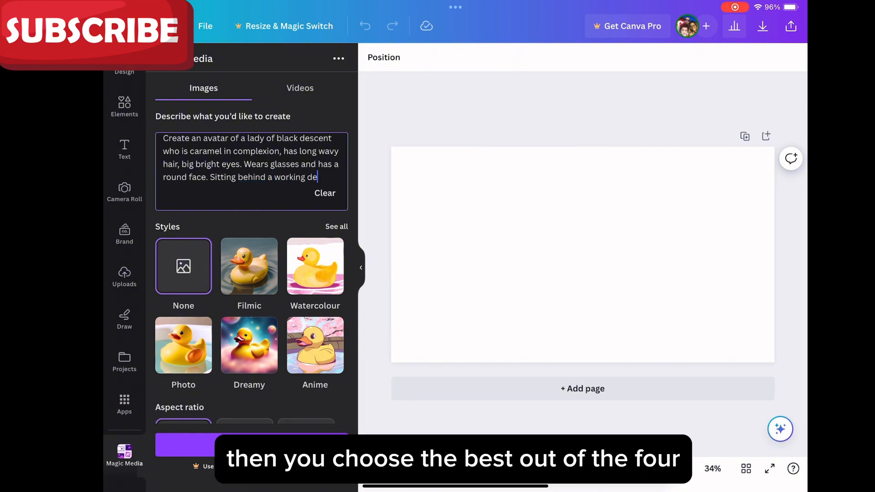
type("sk")
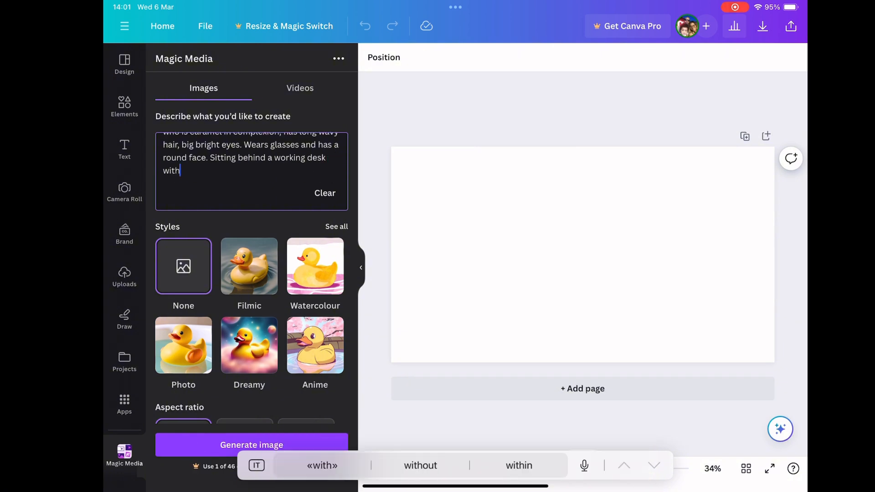
type("hands on")
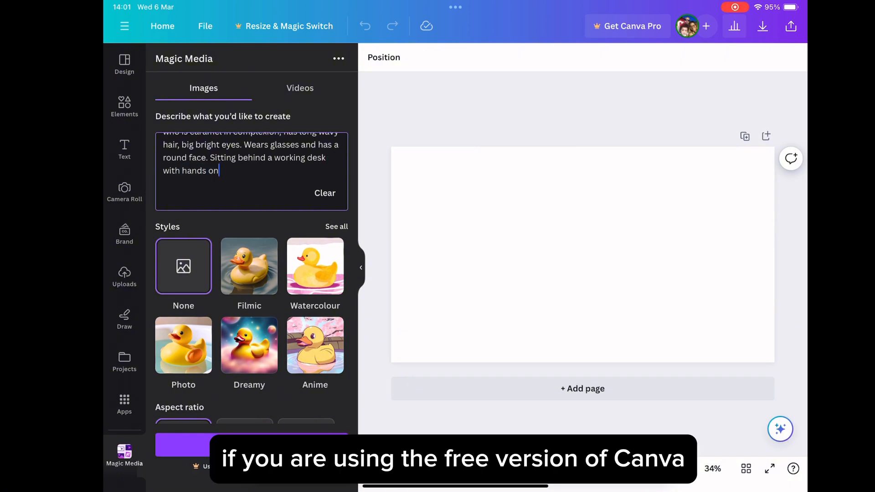
type("the")
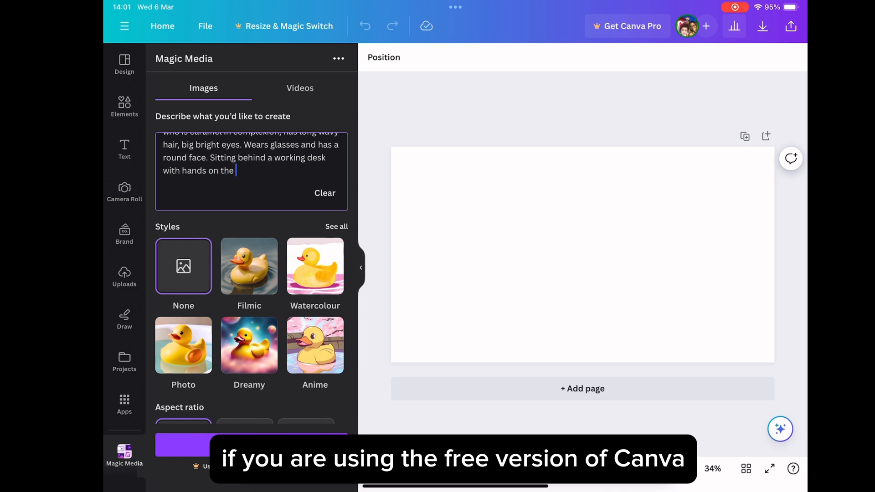
type("desk")
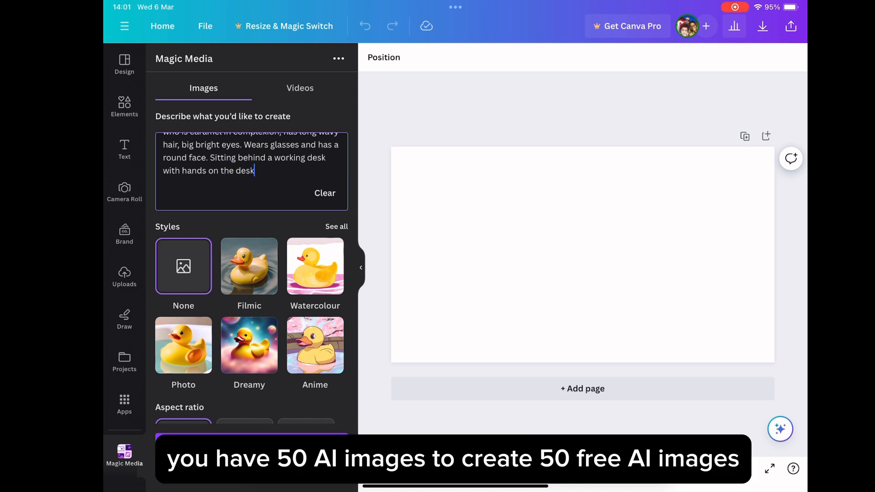
type("in a v")
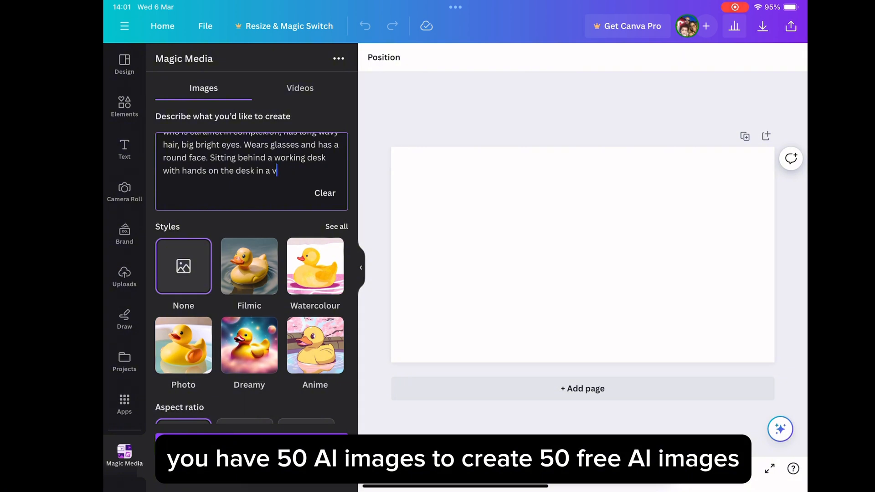
type("ery")
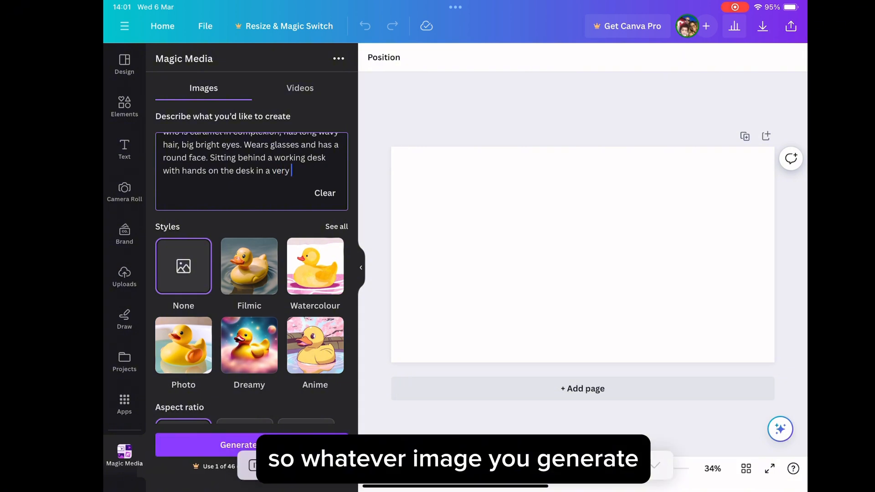
type("feminine")
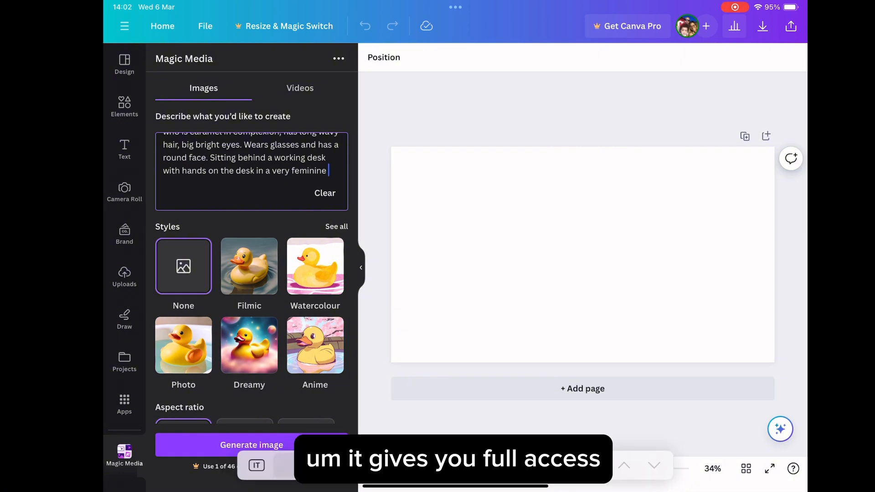
- Finish with 'coloured office', insert '3D animated' at the start, and choose the Landscape aspect ratio
type("colo")
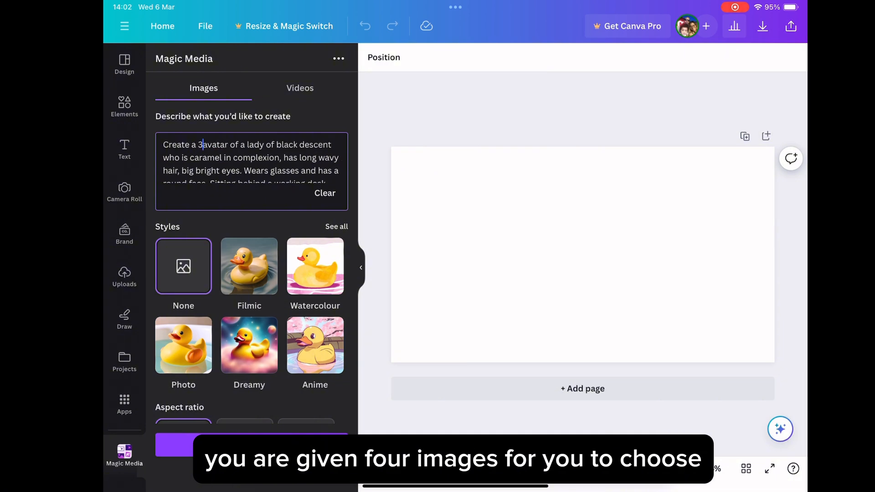
type("D")
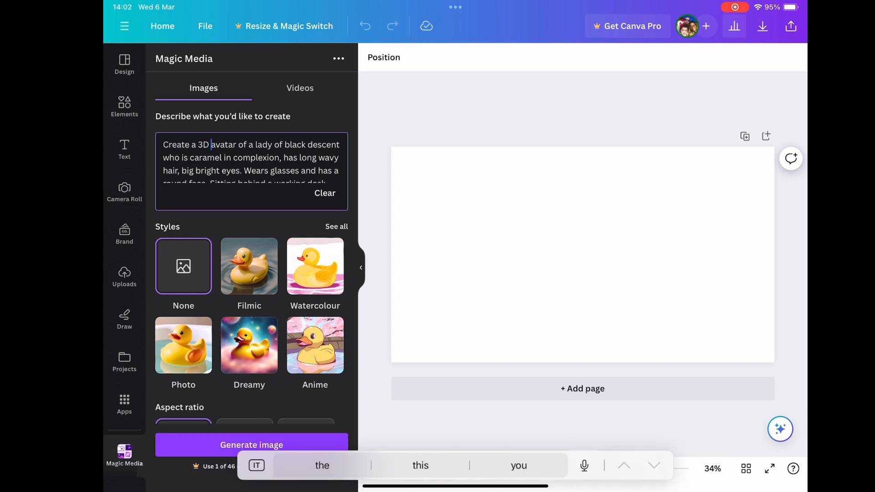
type("animated")
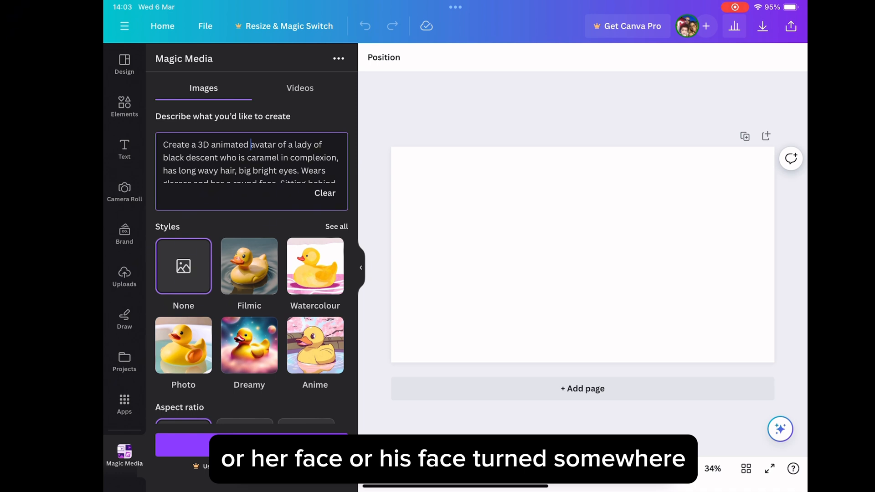
scroll("down", 3)
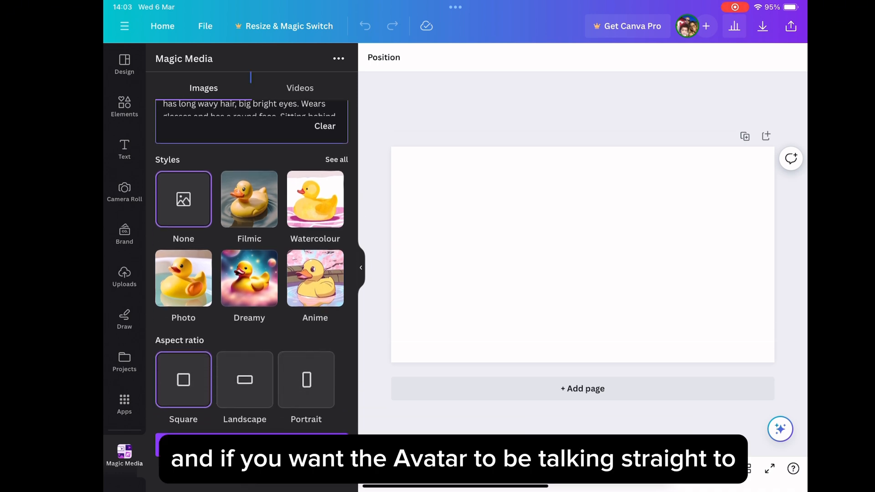
left_click(244, 380)
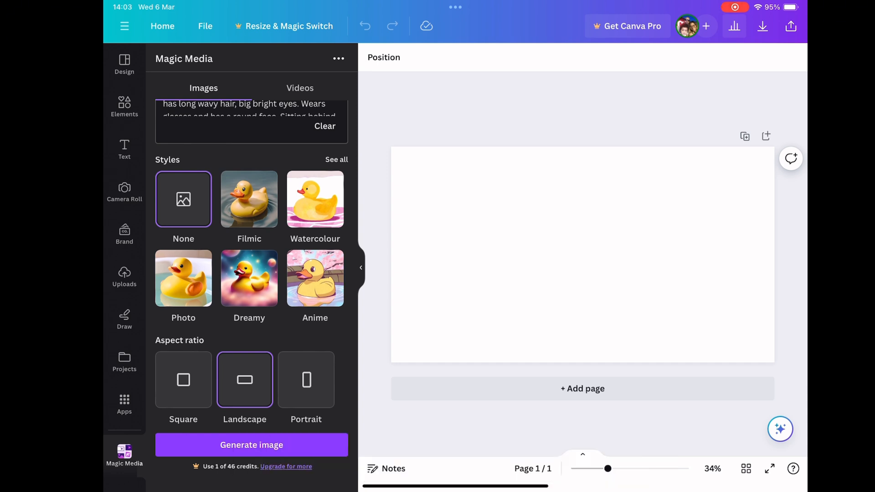
- Generate the four avatar images from the Magic Media description
left_click(252, 445)
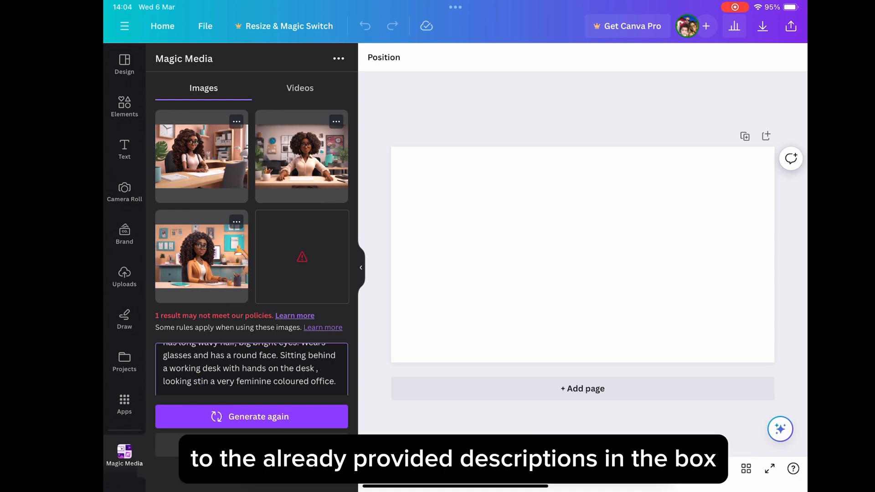
- Edit the prompt to add 'eyes looking straight and' and a 'pink' feminine coloured office
left_click(329, 368)
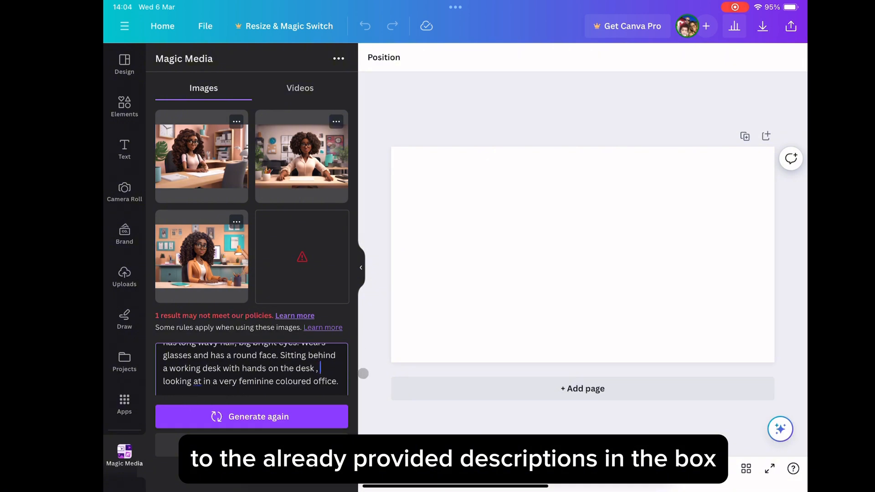
type("eyes")
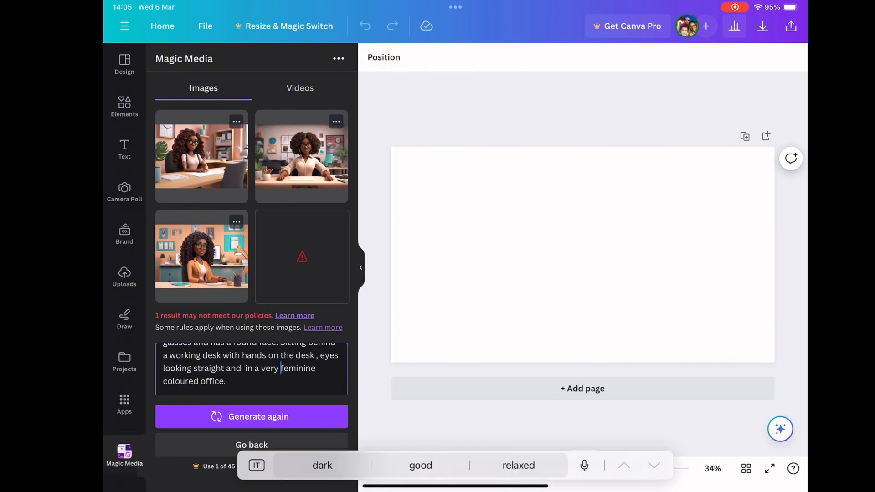
type("pink")
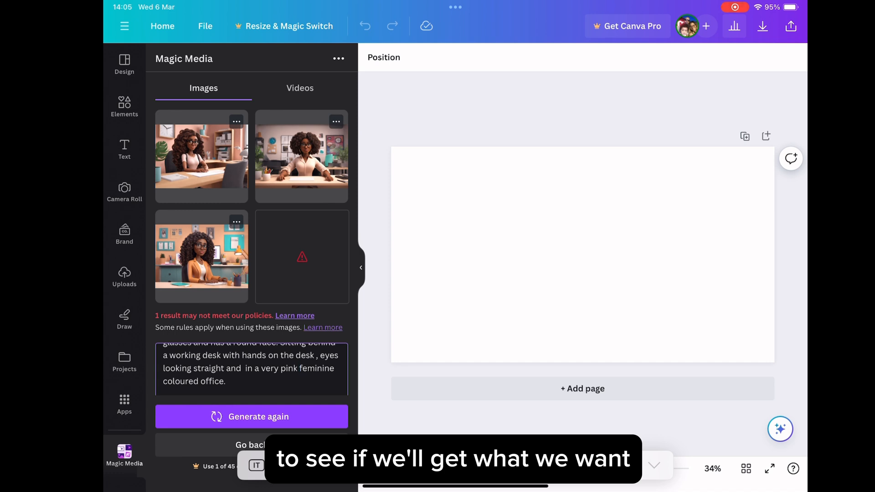
- Regenerate the avatar images with the revised pink-office description
left_click(252, 417)
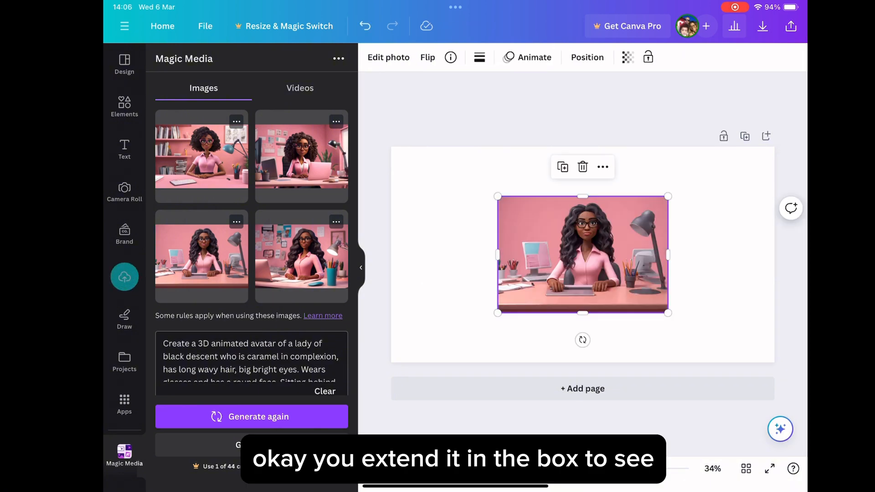
- Generate more images like one avatar, place a closer result on the page and select it
left_click(236, 221)
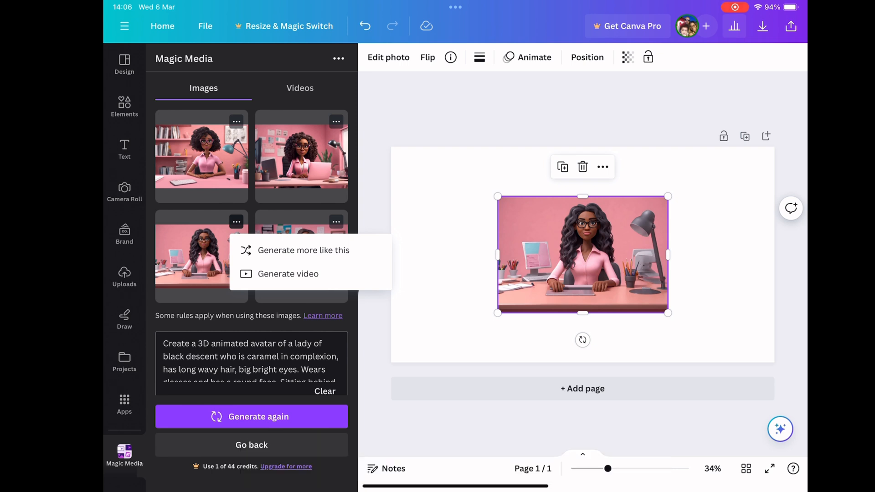
left_click(303, 250)
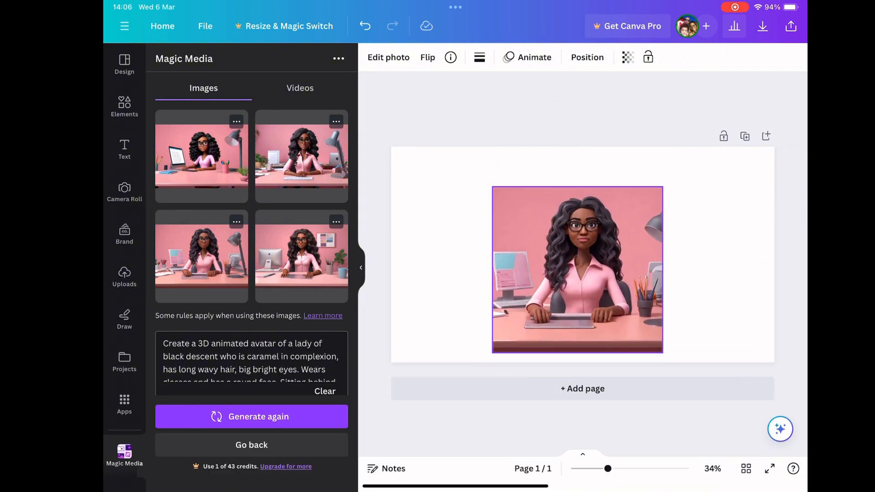
left_click(577, 270)
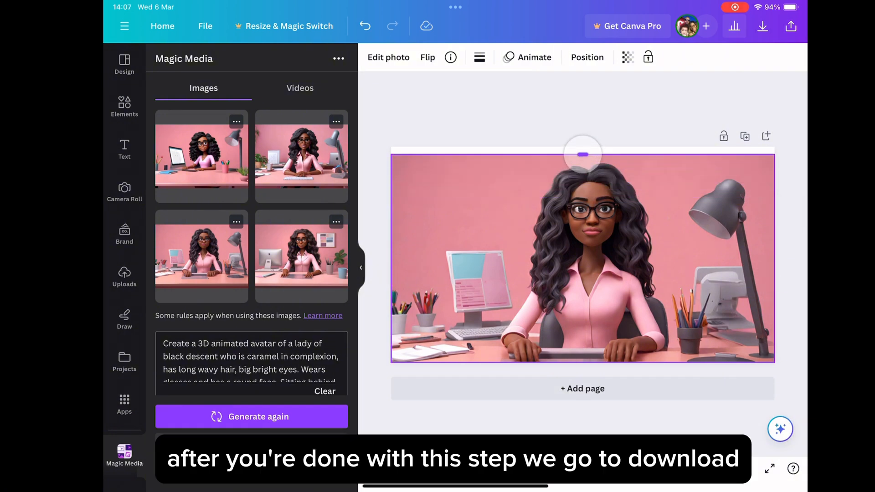
left_click(582, 256)
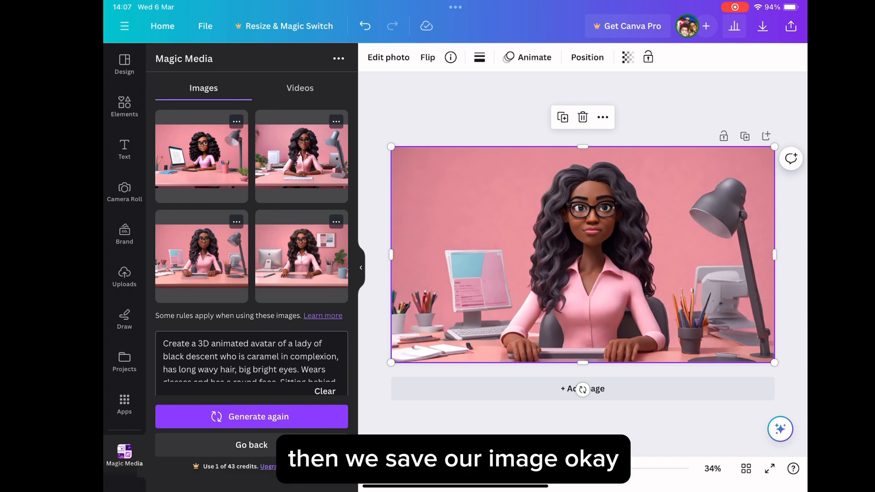
- Download the avatar design from Share > Download as a JPG instead of PNG
left_click(792, 26)
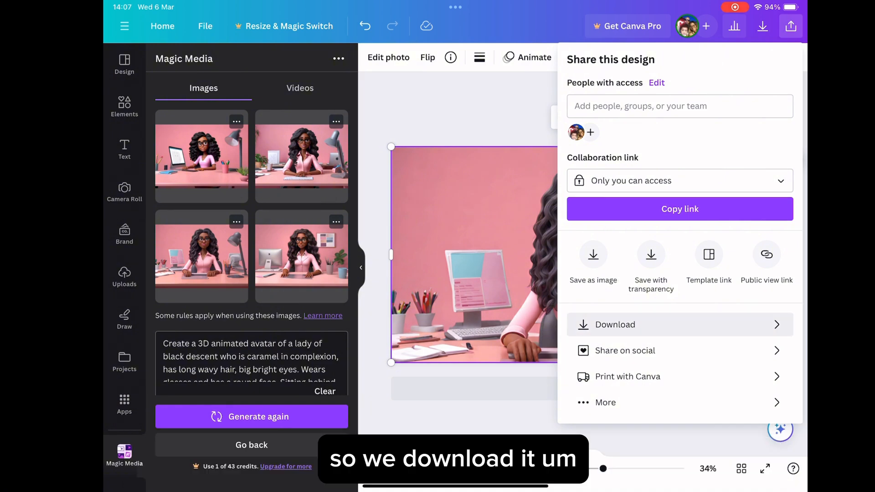
left_click(615, 325)
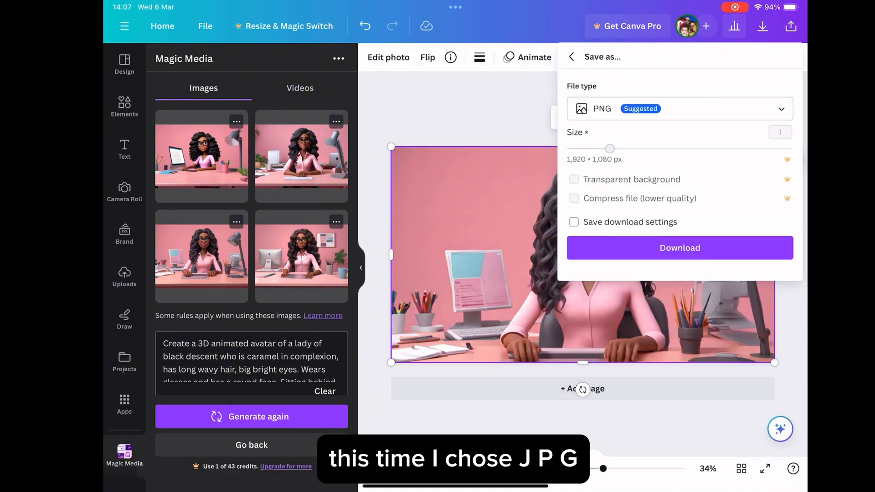
left_click(680, 109)
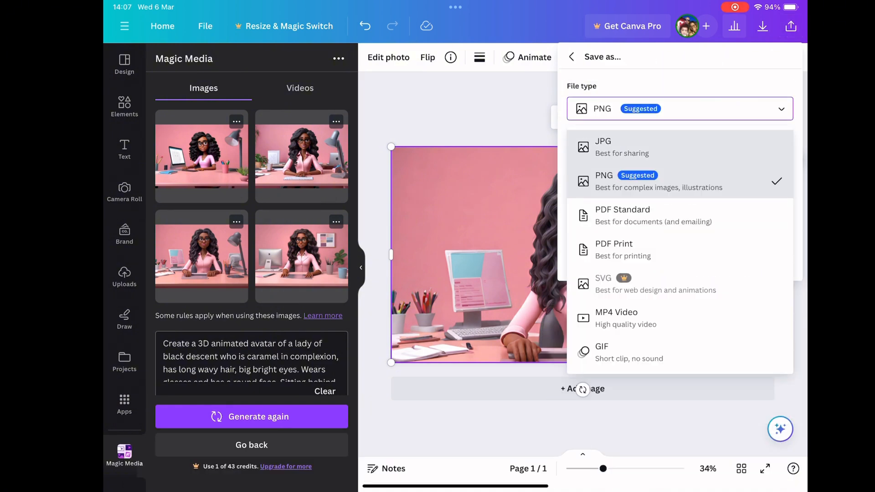
left_click(602, 146)
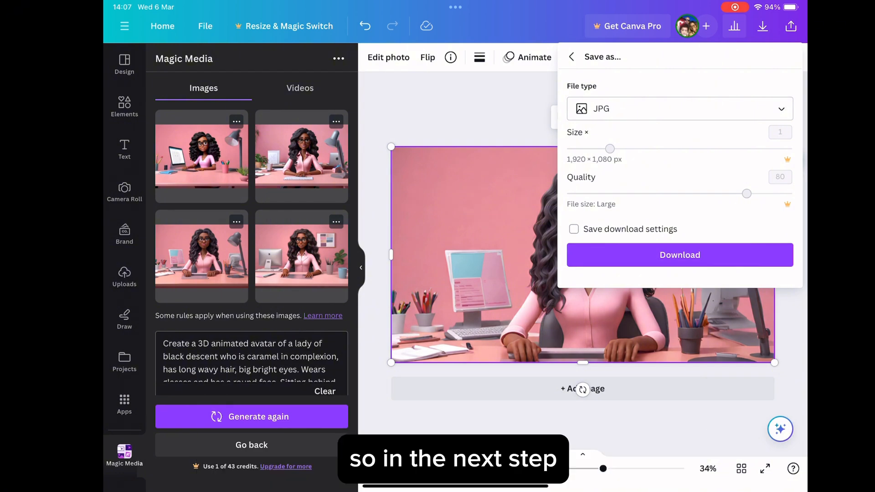
left_click(680, 256)
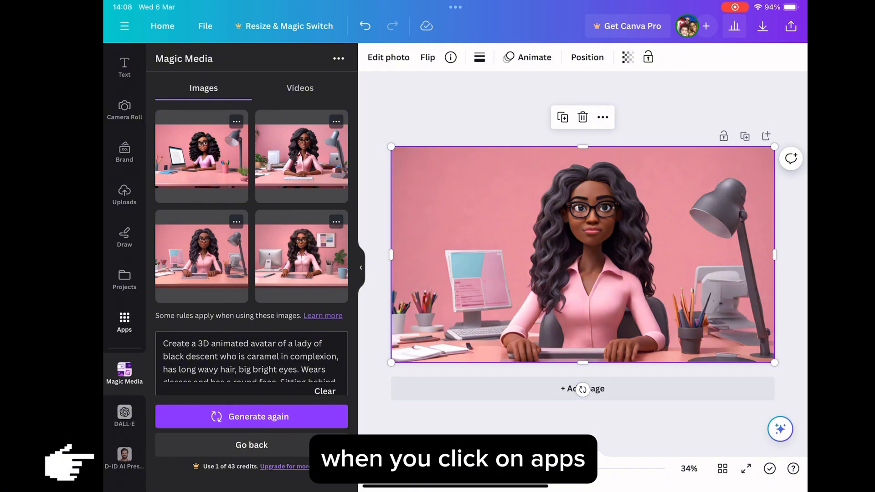
- Upload the pink-desk avatar photo from the Photo Library as a custom D-ID presenter
left_click(124, 455)
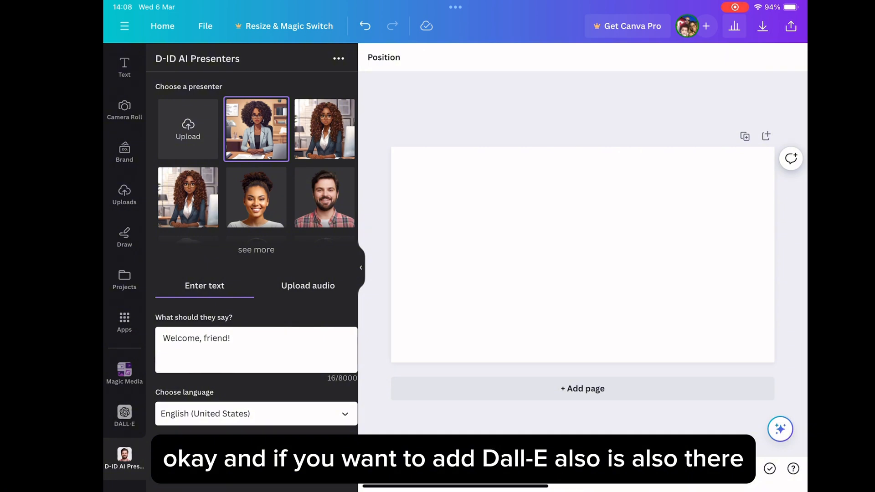
left_click(188, 128)
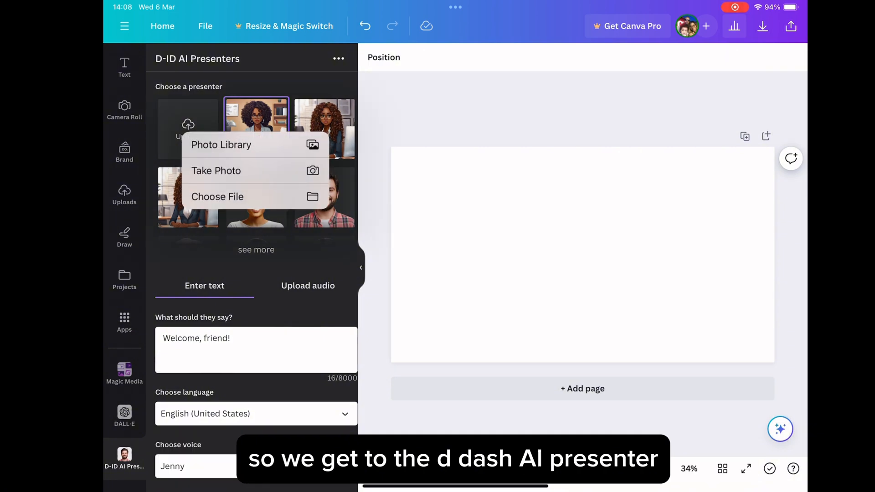
left_click(220, 145)
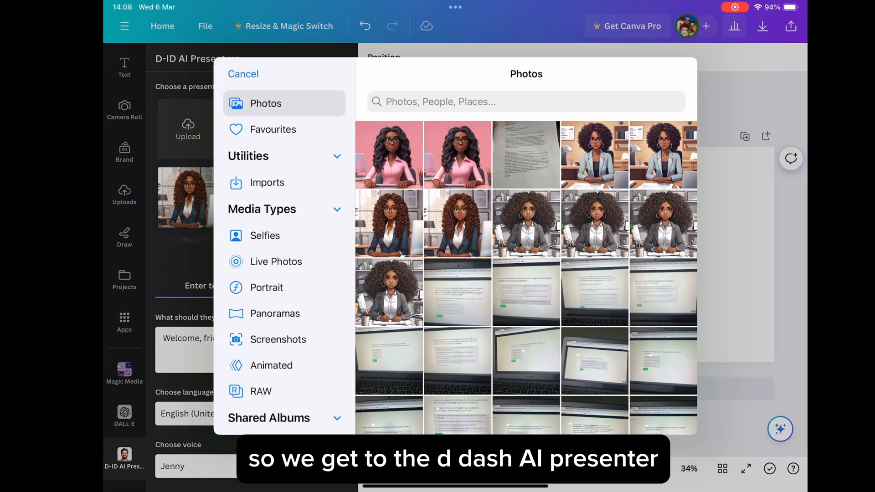
left_click(264, 103)
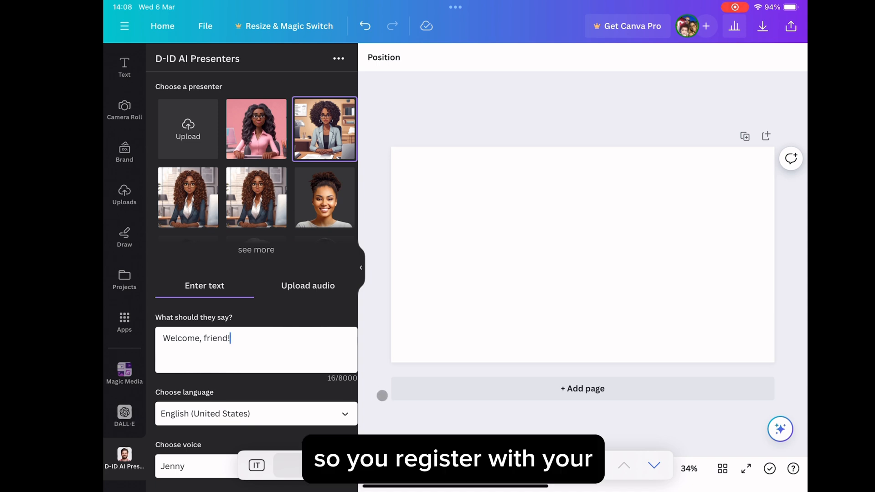
- Set the presenter's style to friendly and change its voice from Jenny to Michelle
scroll("down", 3)
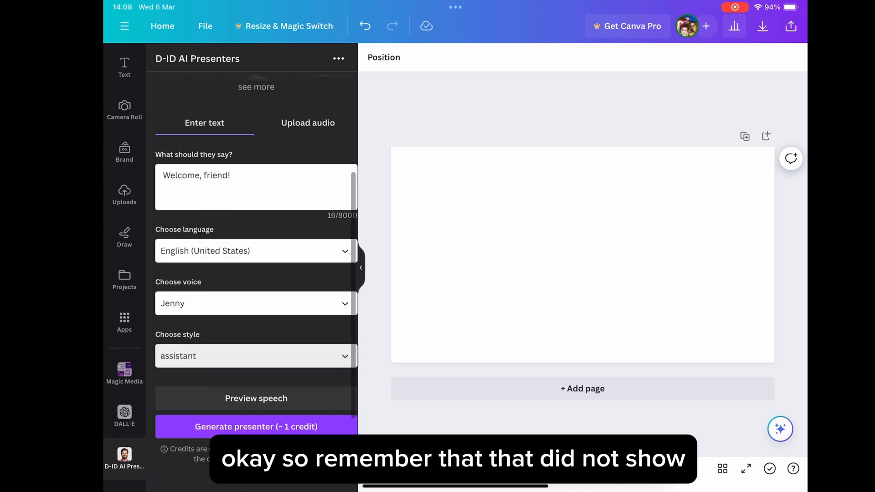
left_click(254, 356)
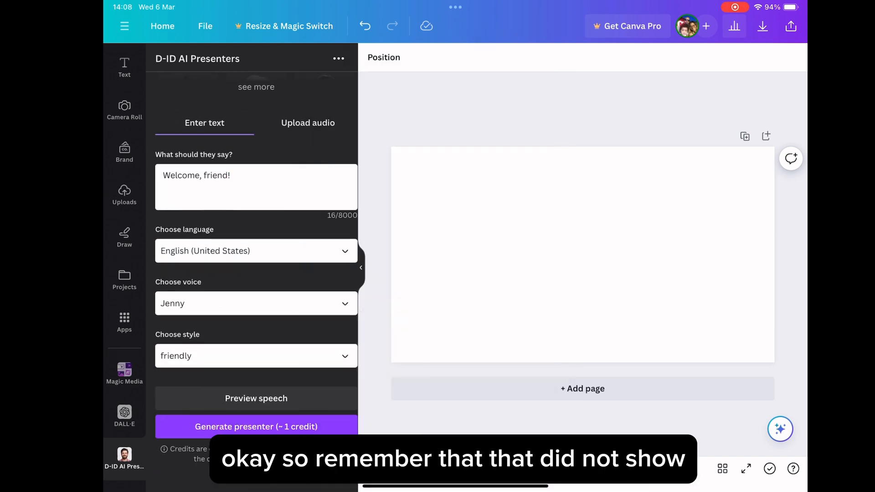
left_click(256, 302)
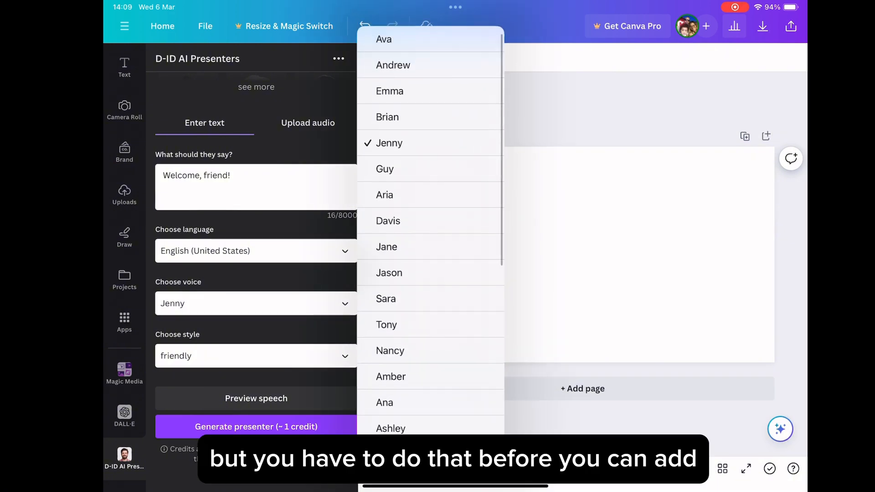
scroll("down", 3)
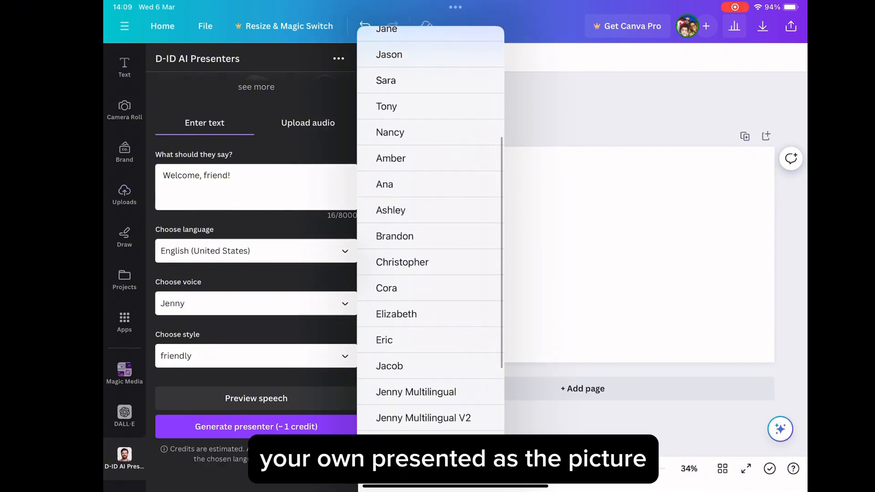
scroll("down", 3)
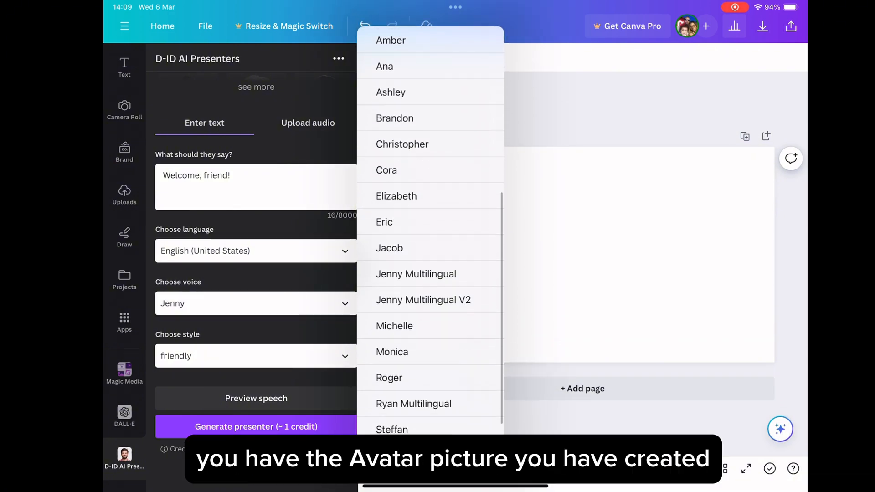
left_click(394, 326)
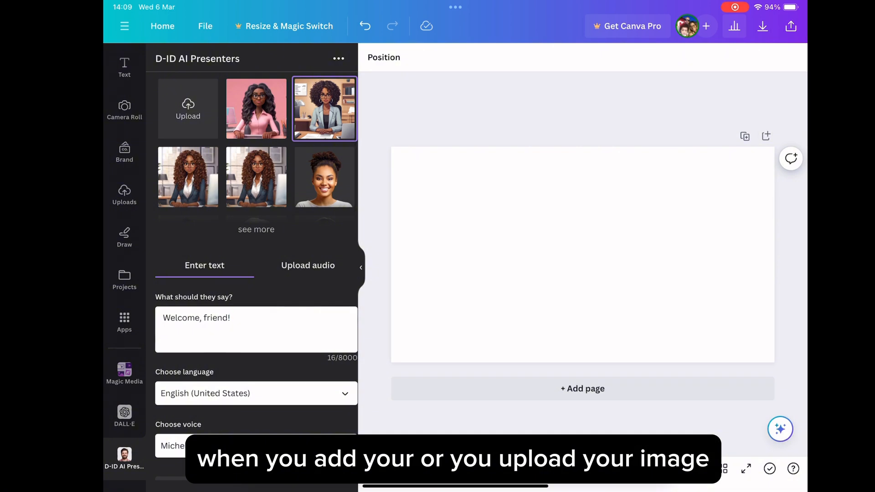
- Extend the greeting: join me today as we learn how to create talking avatars with simple tools from Canva
key("Backspace")
type("s")
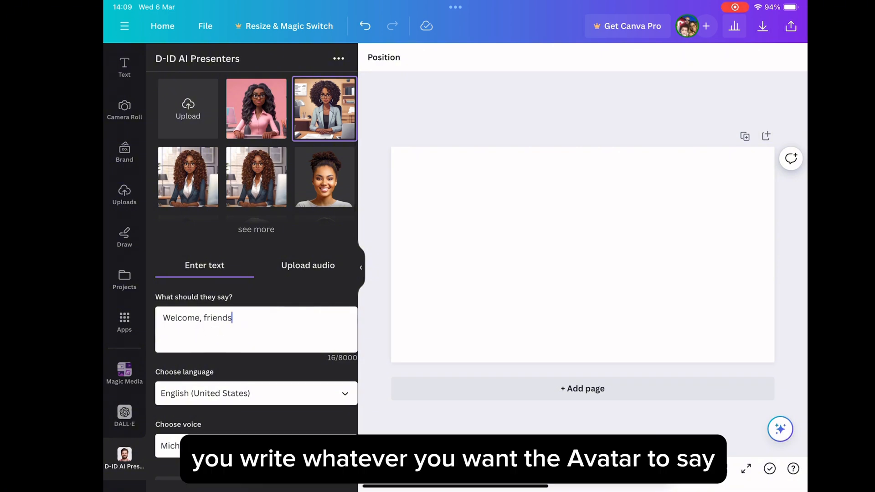
type("! J")
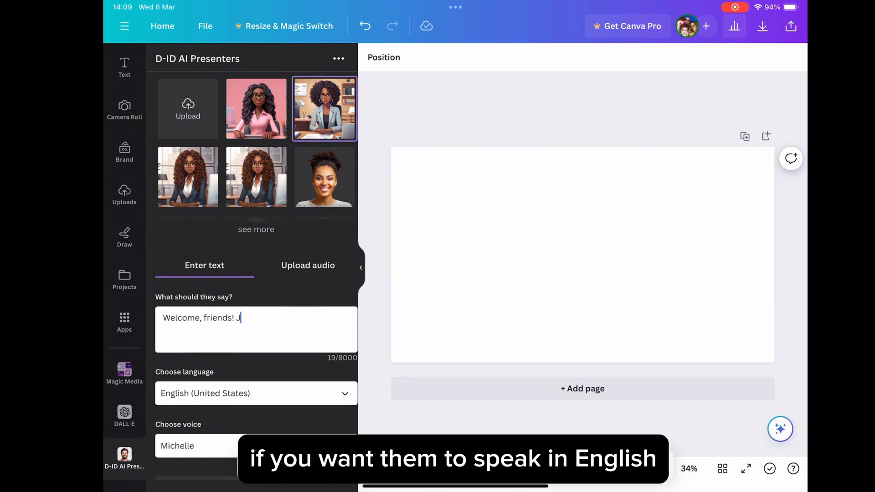
type("oin")
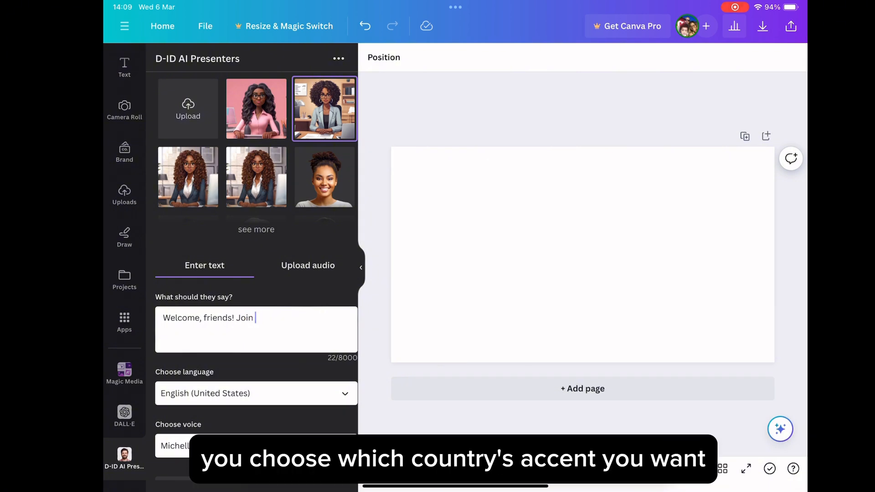
type("me")
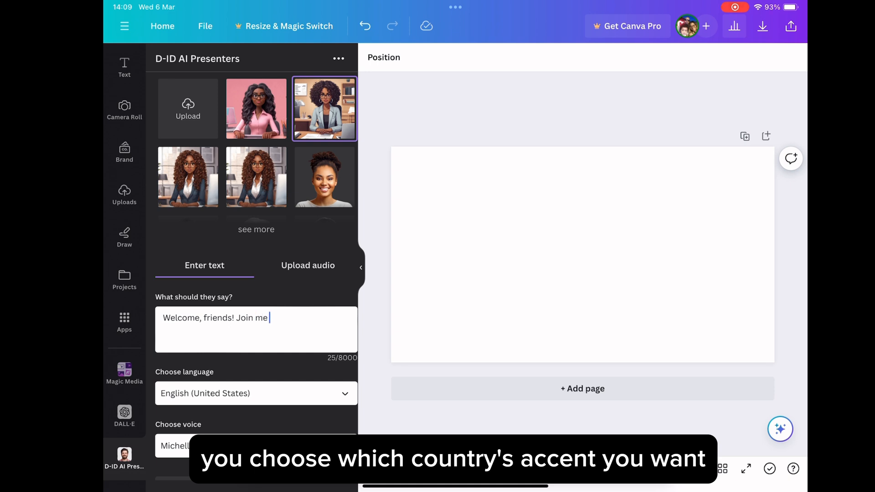
type("today")
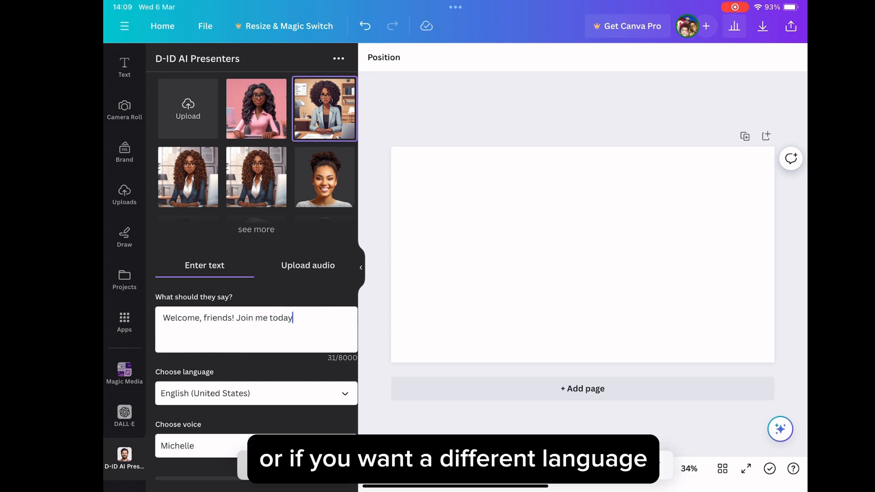
type("as we lear")
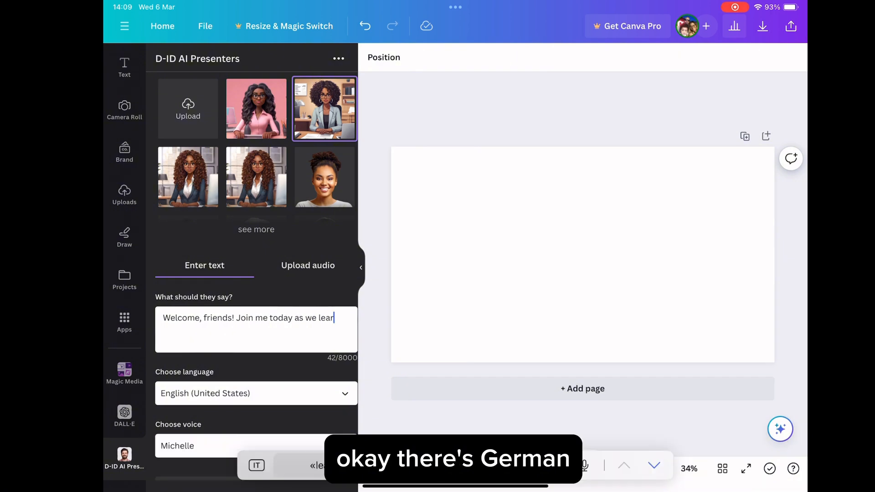
type("n")
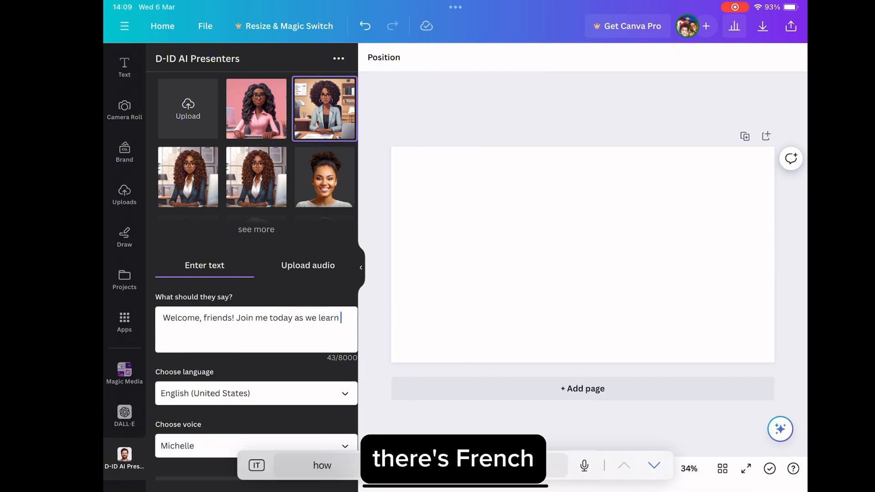
type("h")
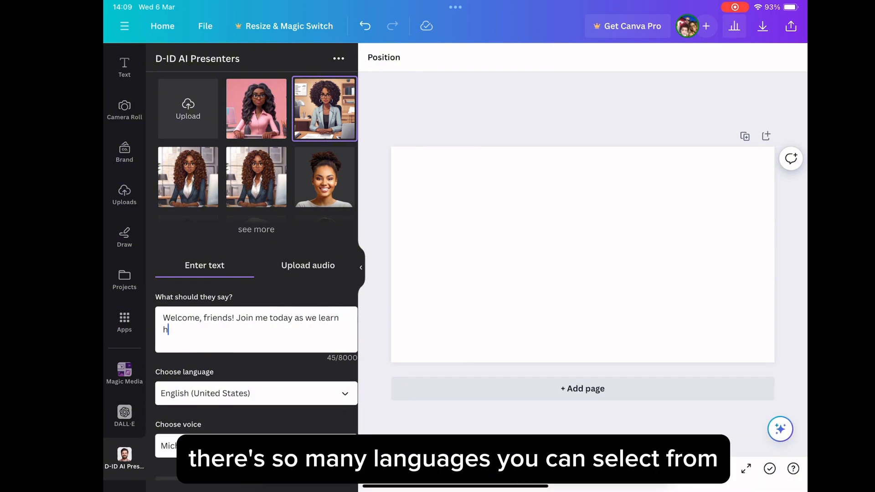
type("ow to")
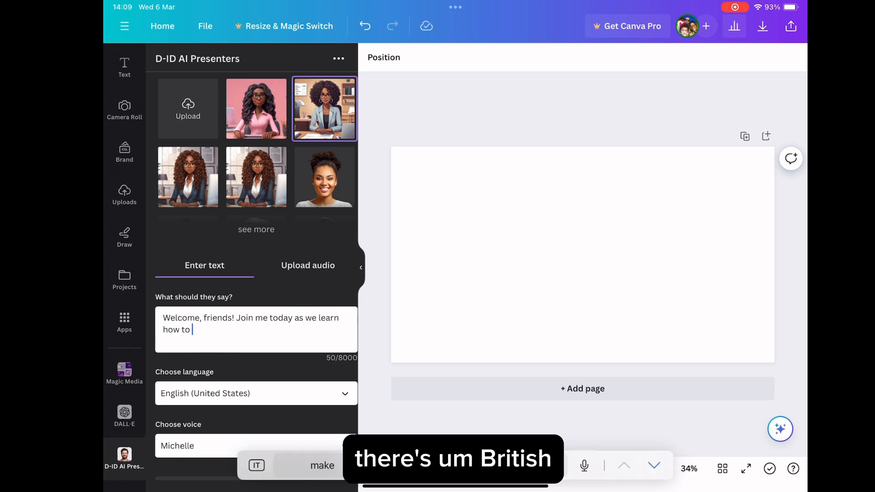
type("create")
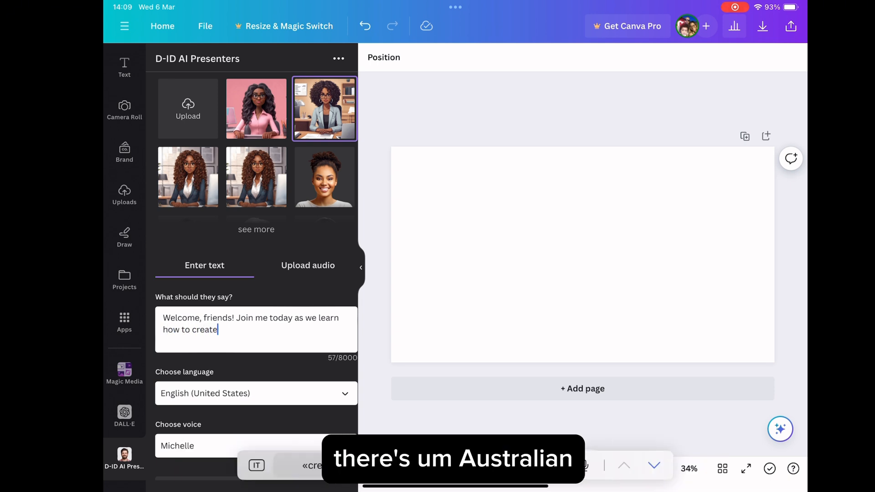
type("ta")
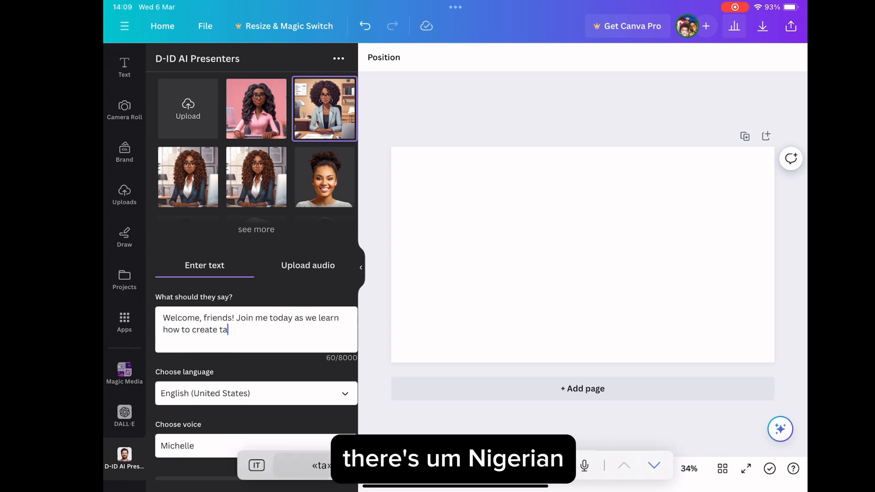
type("lking")
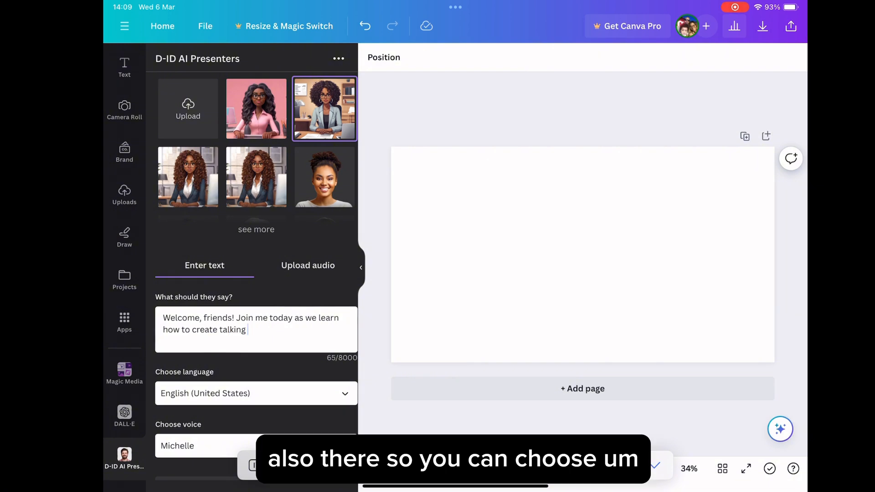
type("avat")
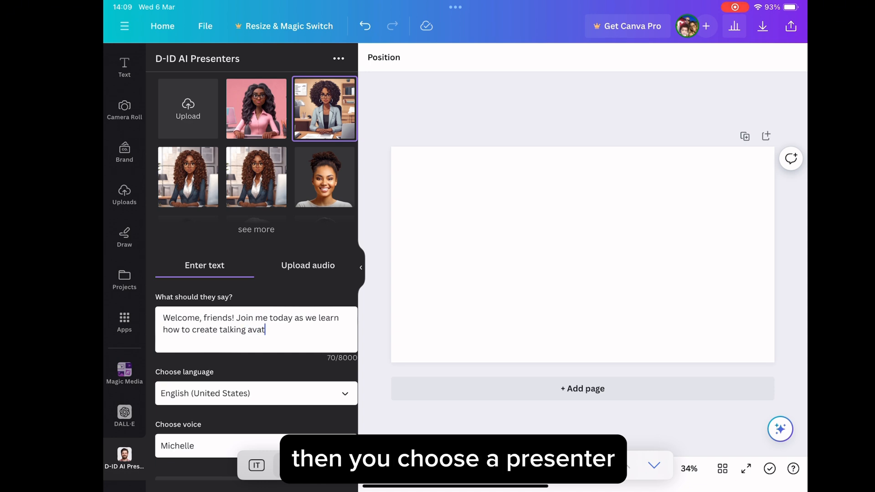
type("a")
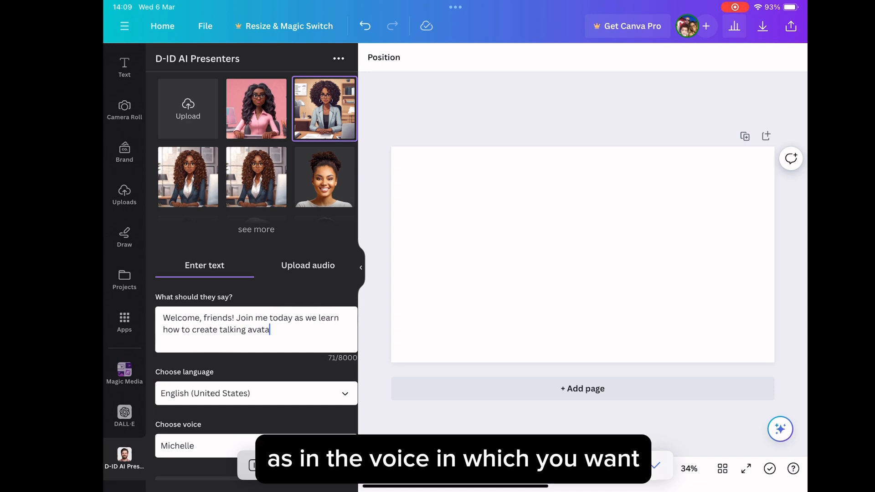
type("rs")
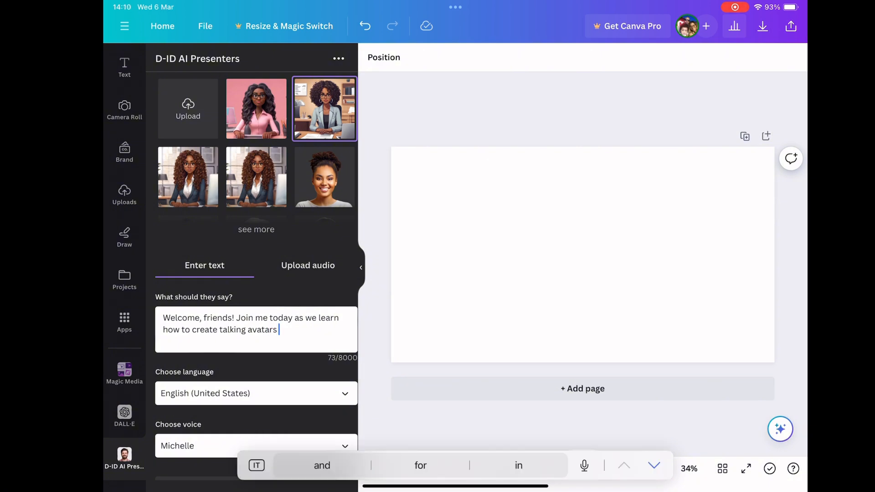
type("with th")
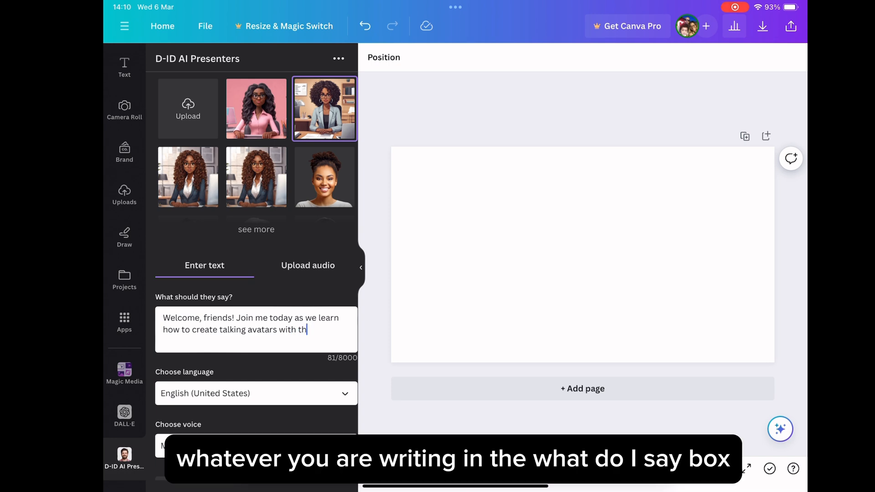
type("s")
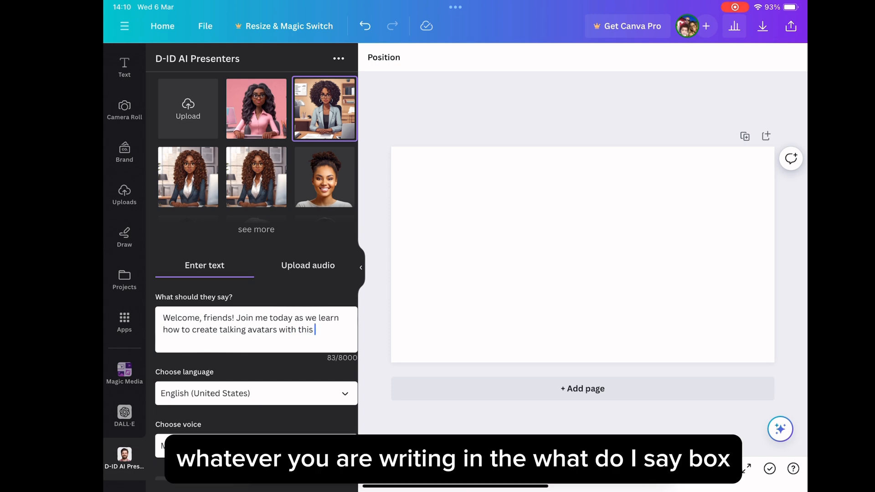
key("backspace")
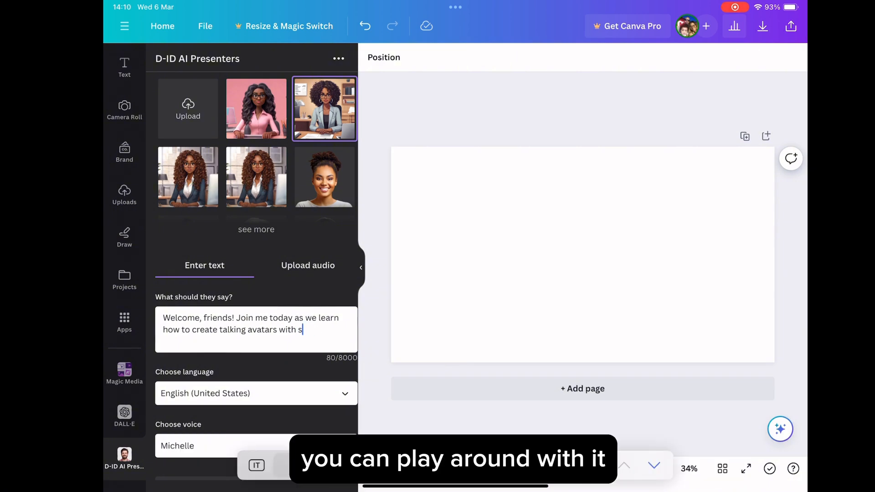
type("imple")
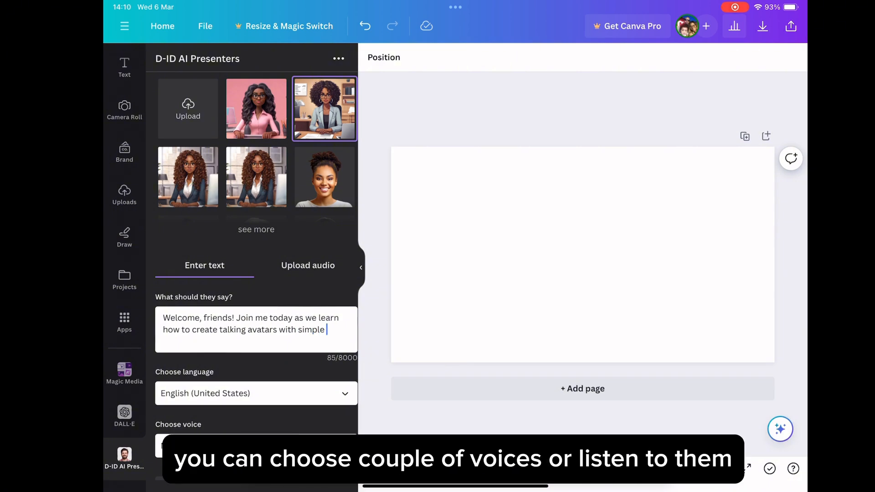
type("tools")
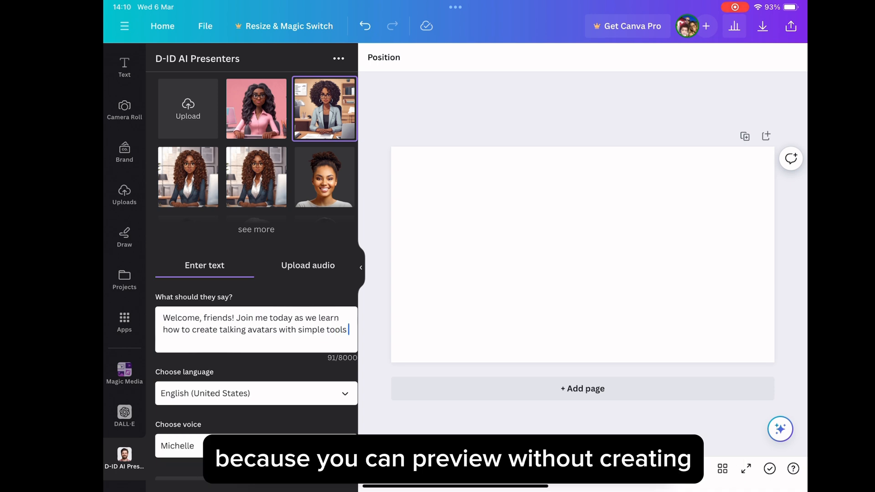
type("from")
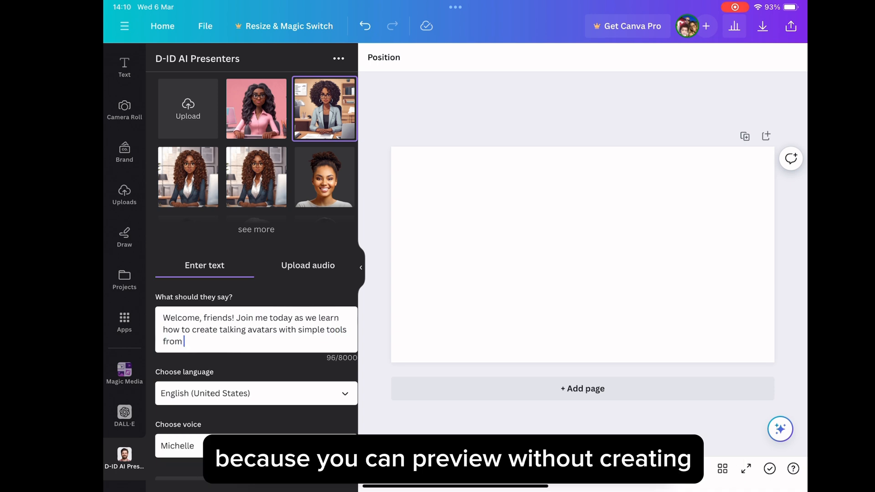
type("Ca")
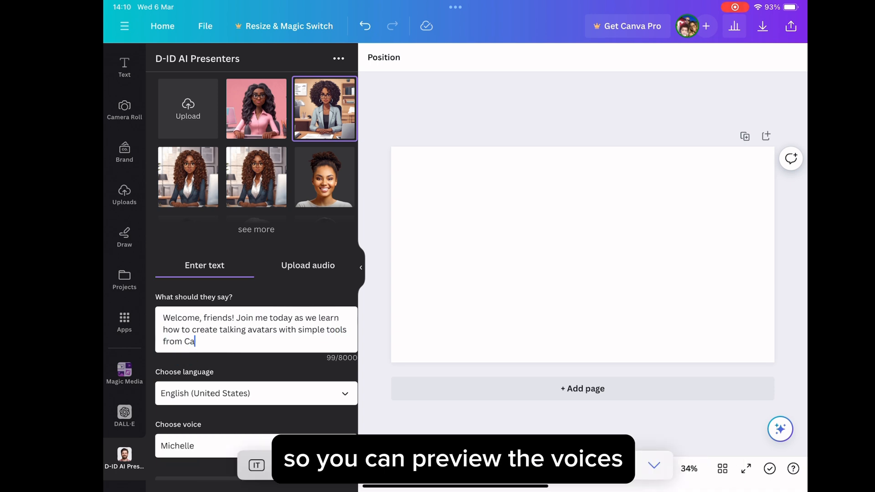
type("nva. Before")
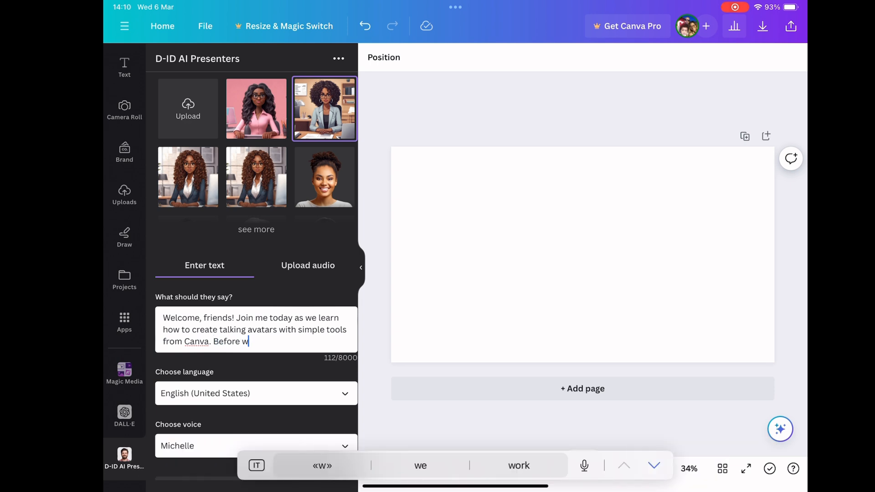
- Finish the script: before we dive into, download the app if you don't have it yet. Let's go!
type("we dive")
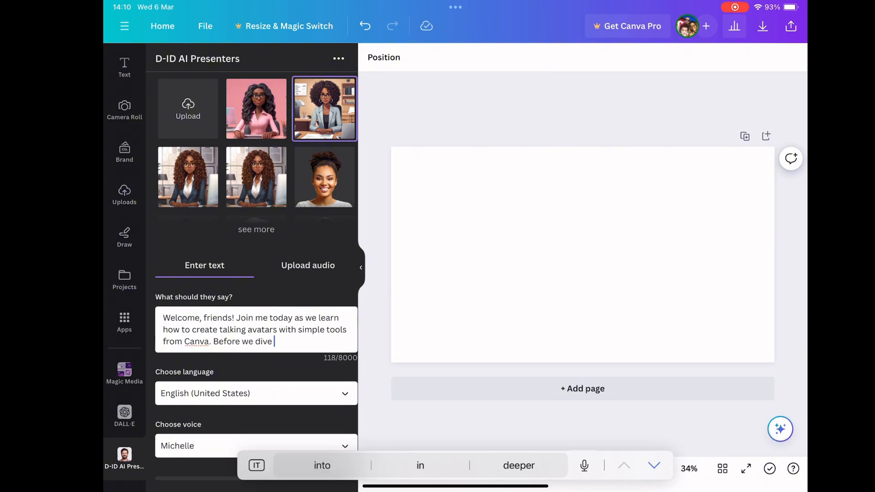
type("into,")
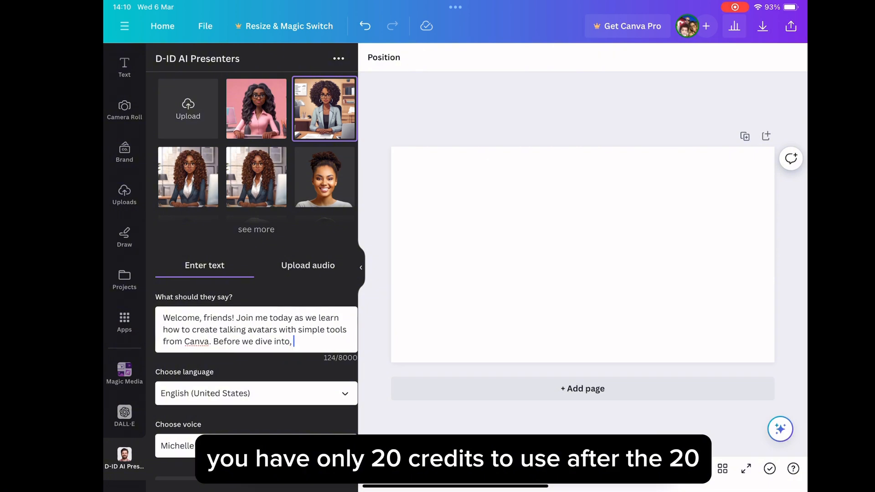
type("d")
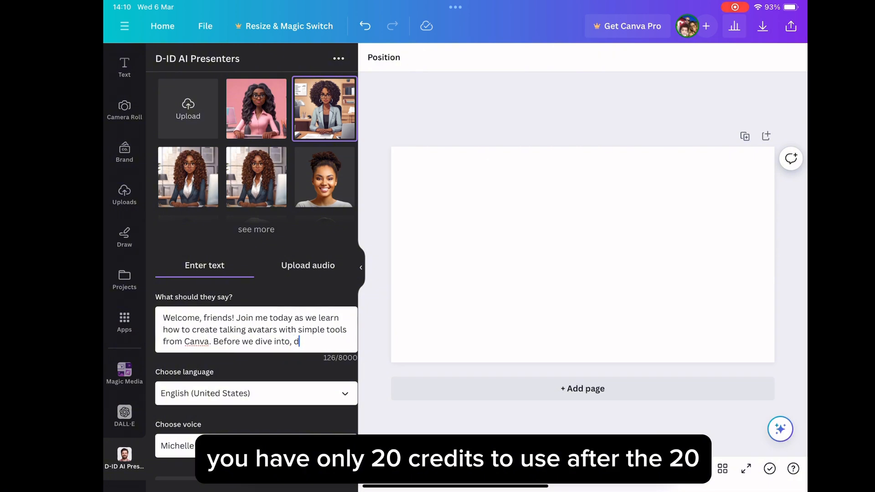
type("owl")
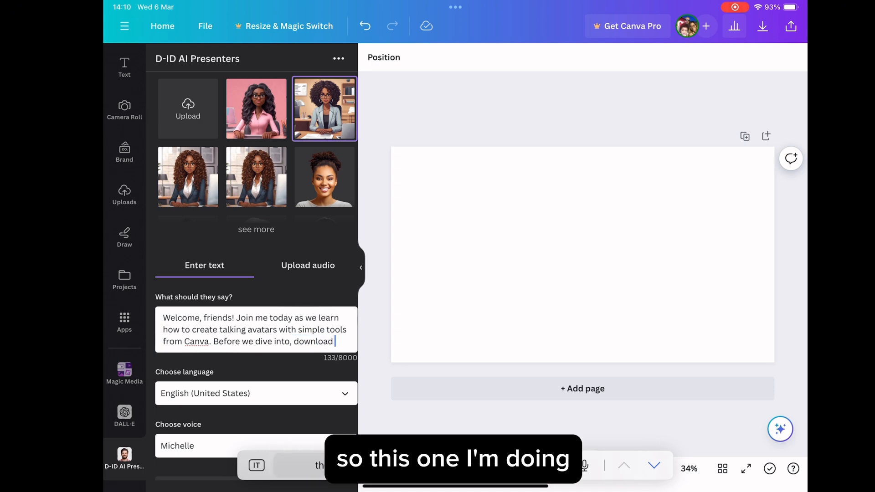
type("the")
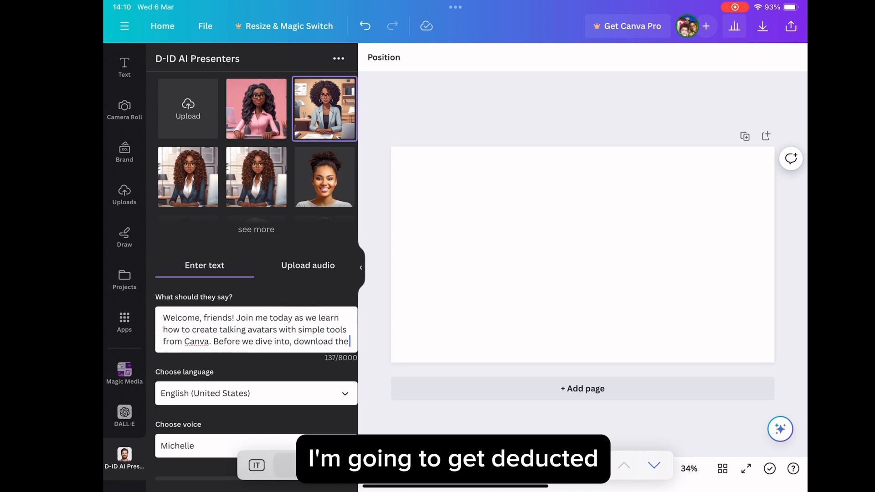
type("app")
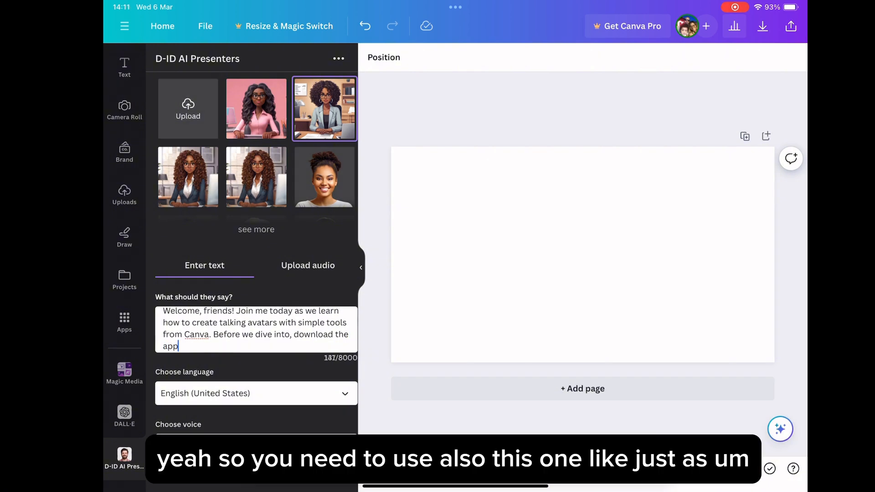
type("i")
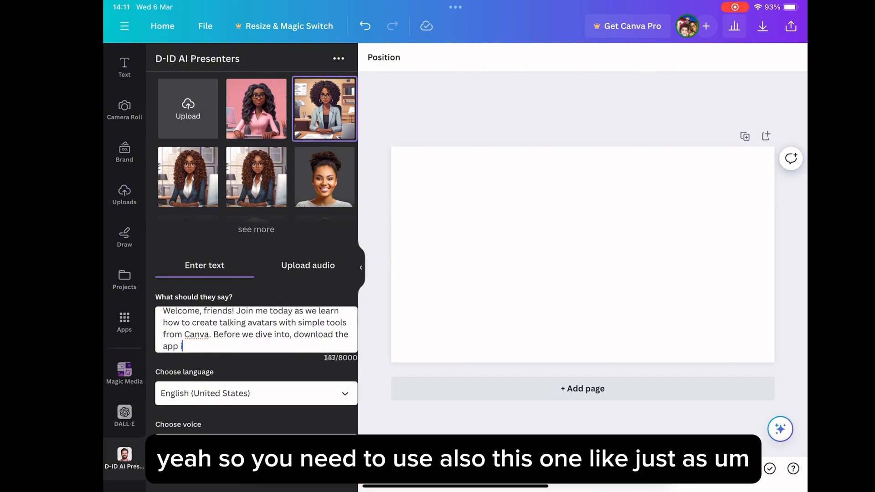
type("if")
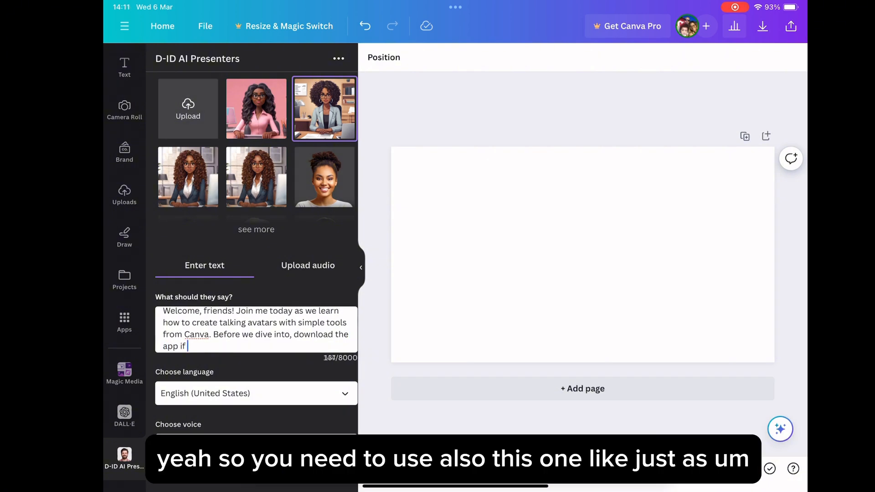
type("you d")
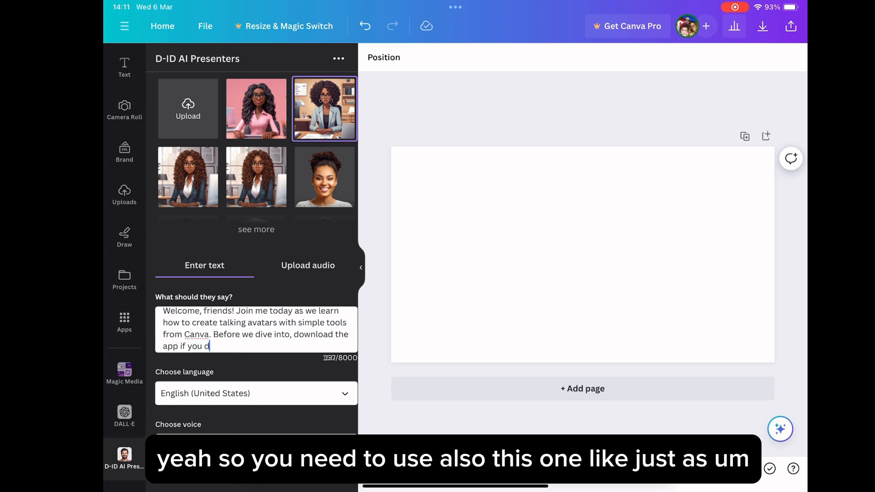
type("on")
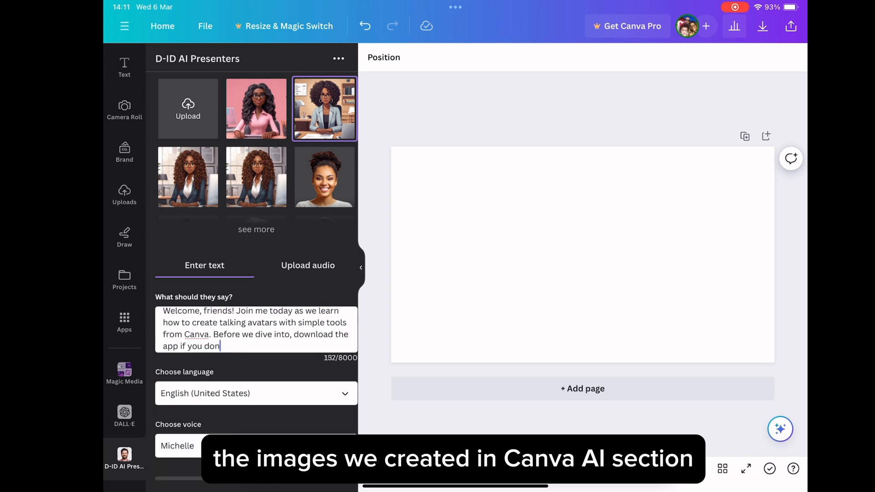
type("'t")
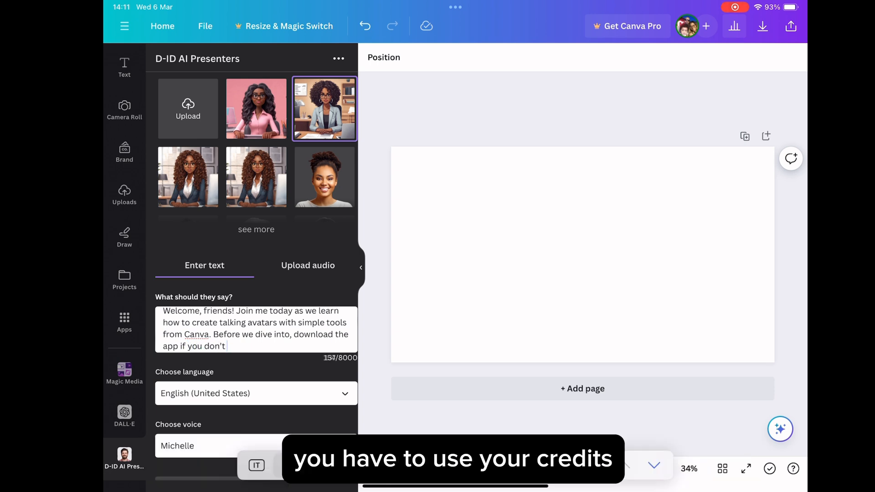
type("have it yet")
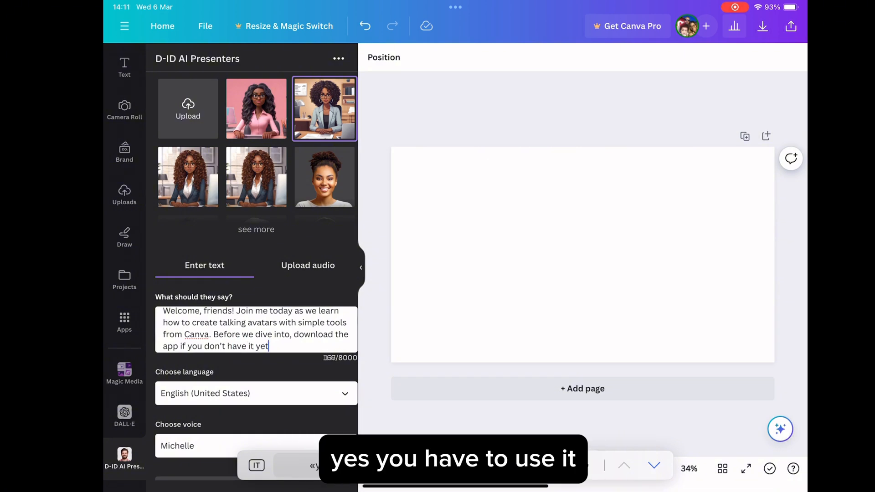
type(".")
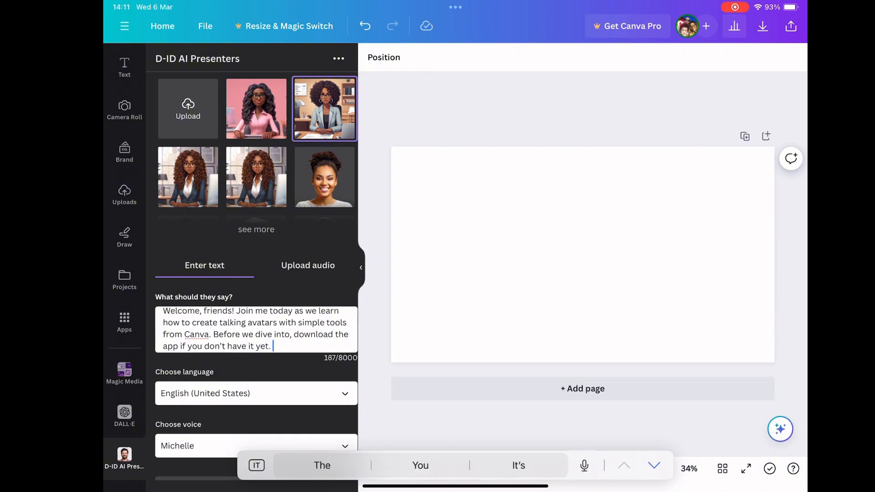
type("Let")
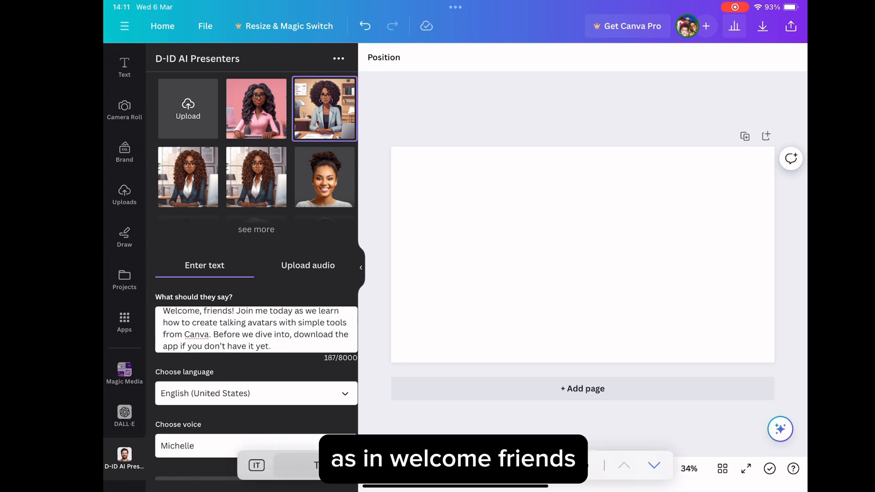
type("Let’s go")
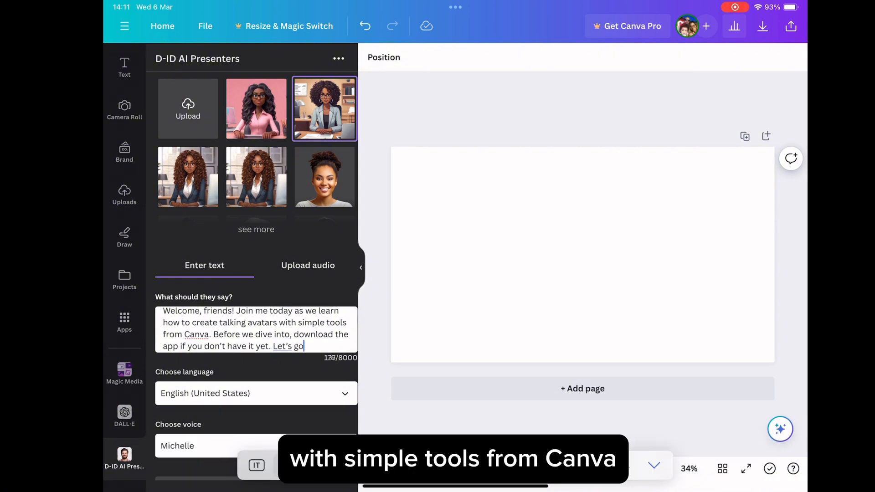
type("!")
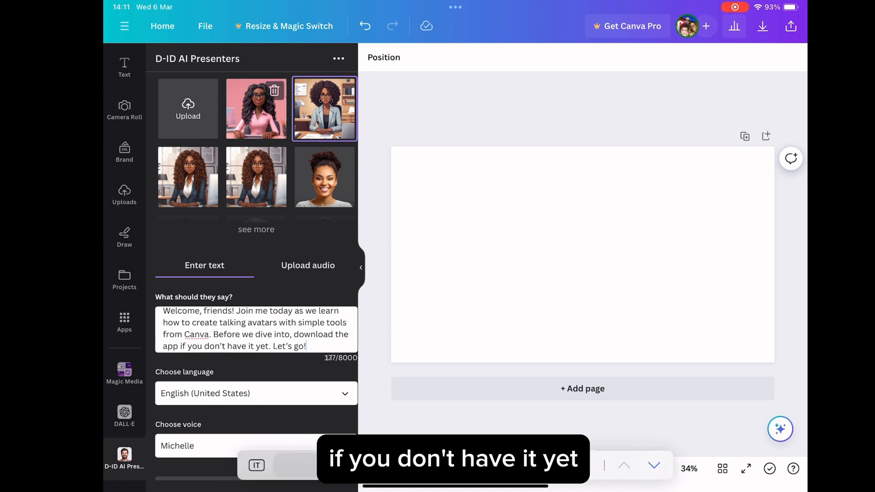
- Try the grey-blazer and curly-haired presenters, then settle on the woman in pink at a desk
left_click(256, 109)
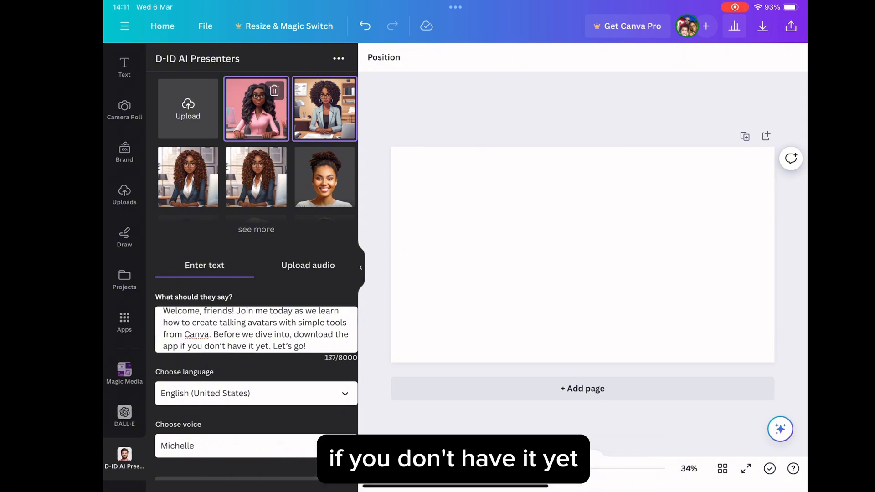
left_click(324, 109)
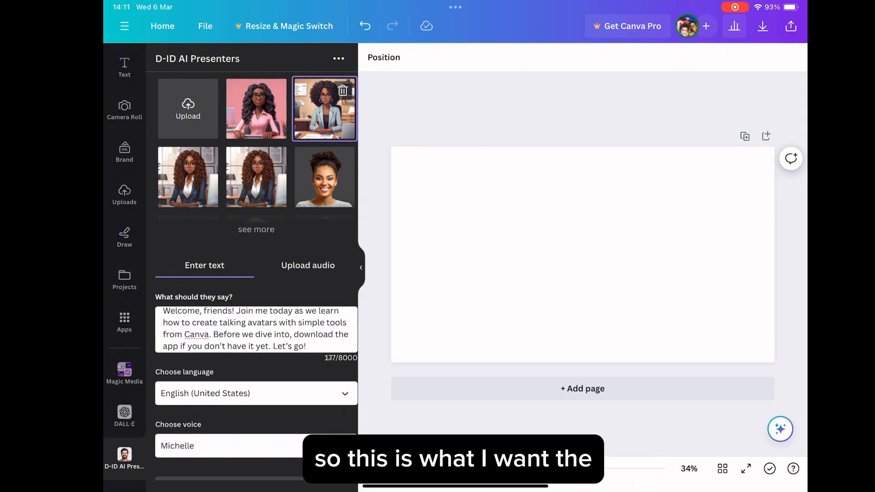
left_click(256, 108)
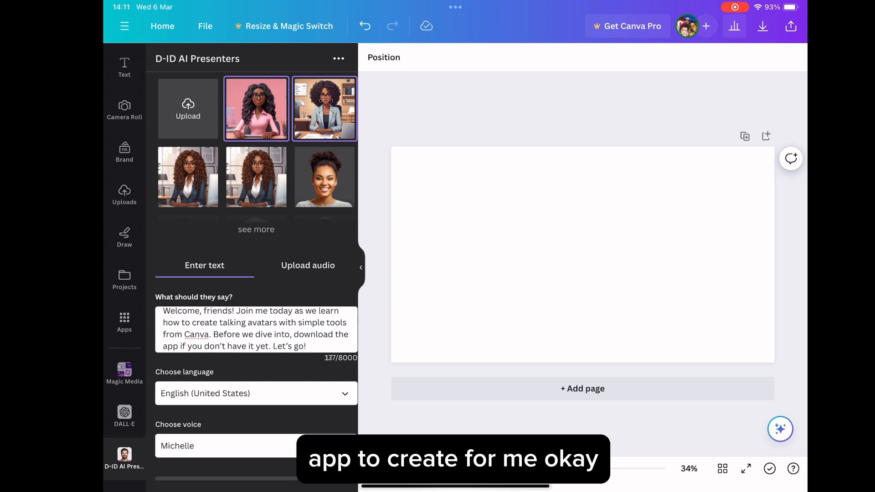
left_click(188, 108)
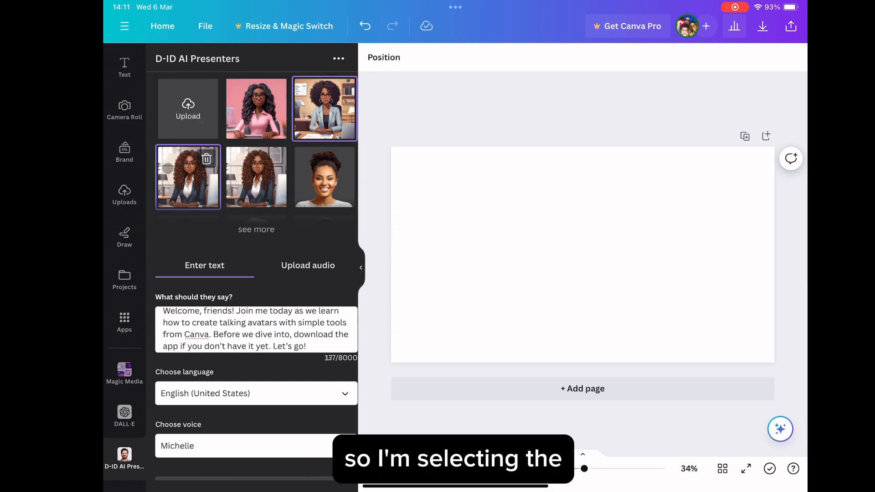
left_click(256, 177)
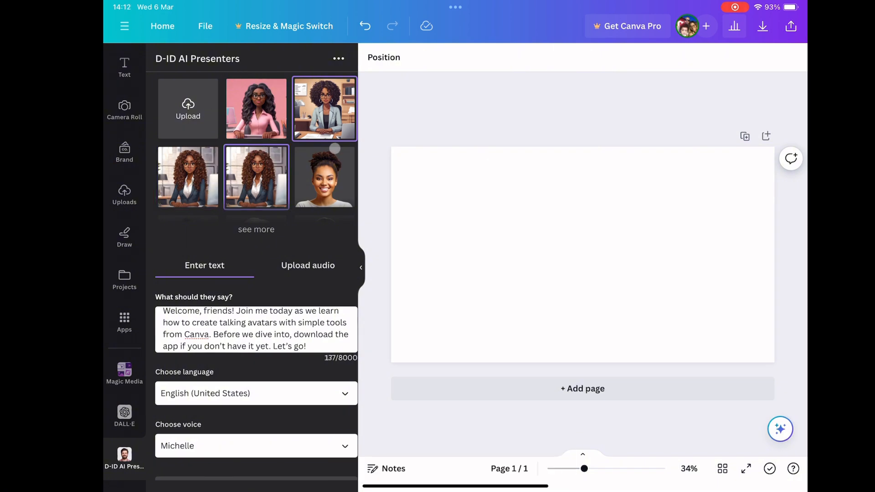
left_click(255, 108)
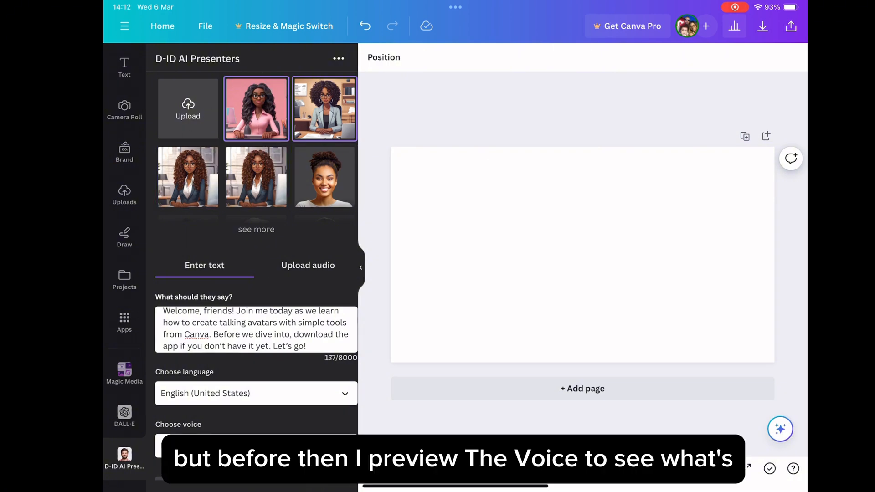
- Preview the speech, insert 'it' so the script reads 'dive into it', and preview it again
scroll("down", 3)
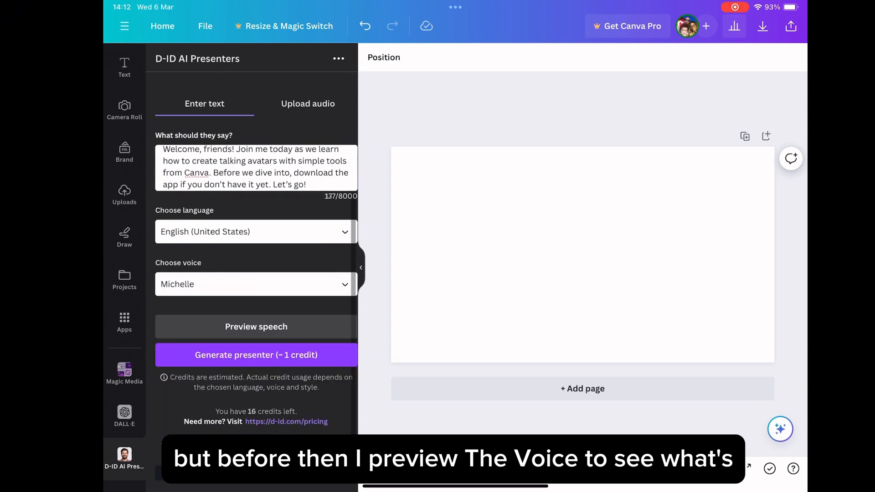
left_click(255, 326)
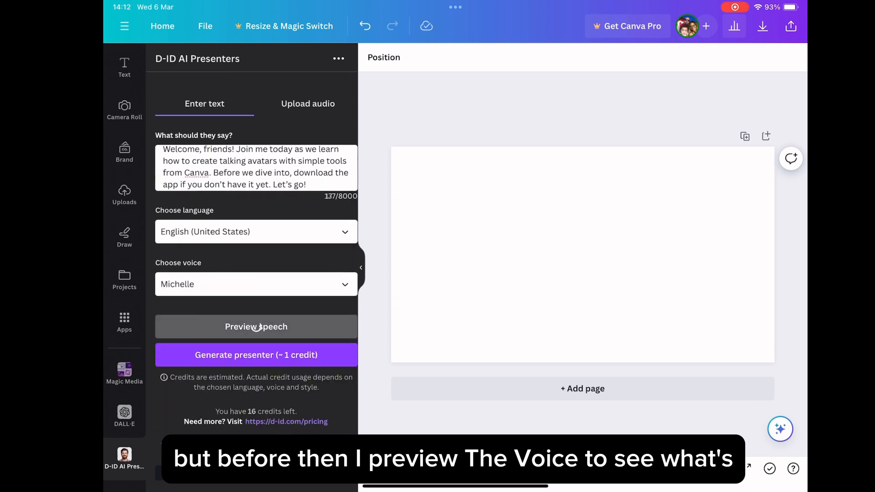
left_click(256, 326)
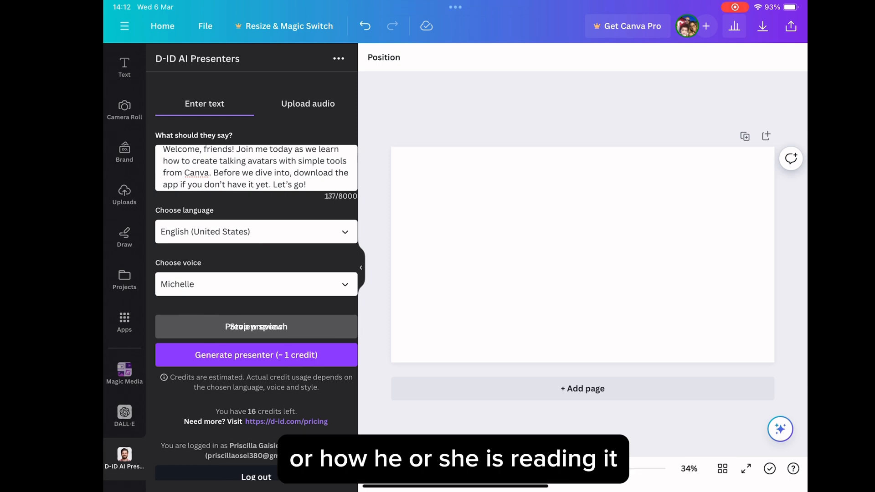
left_click(255, 326)
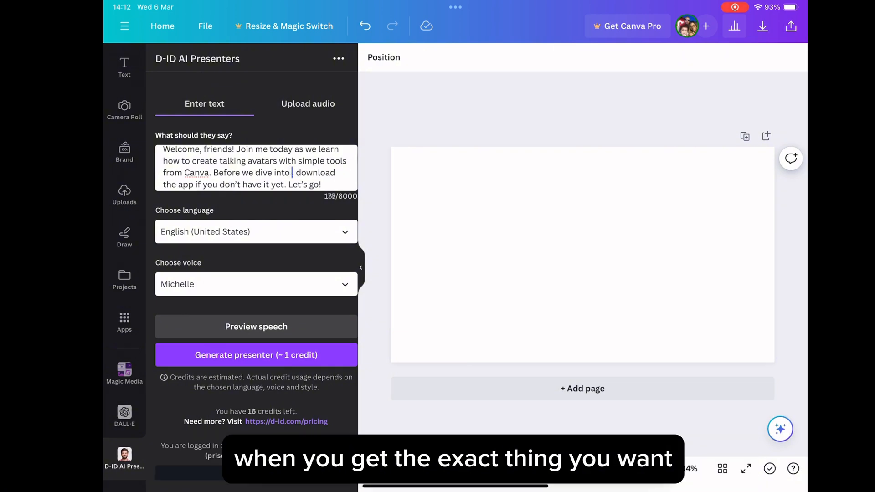
type("it,")
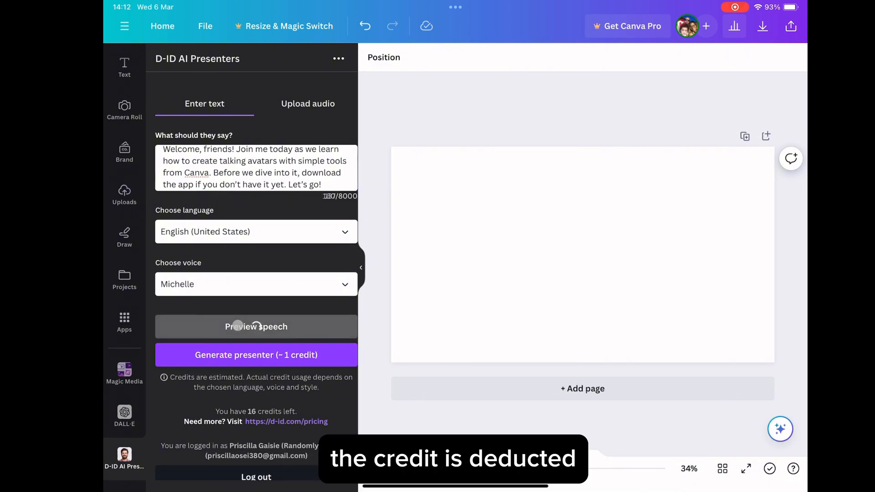
left_click(256, 327)
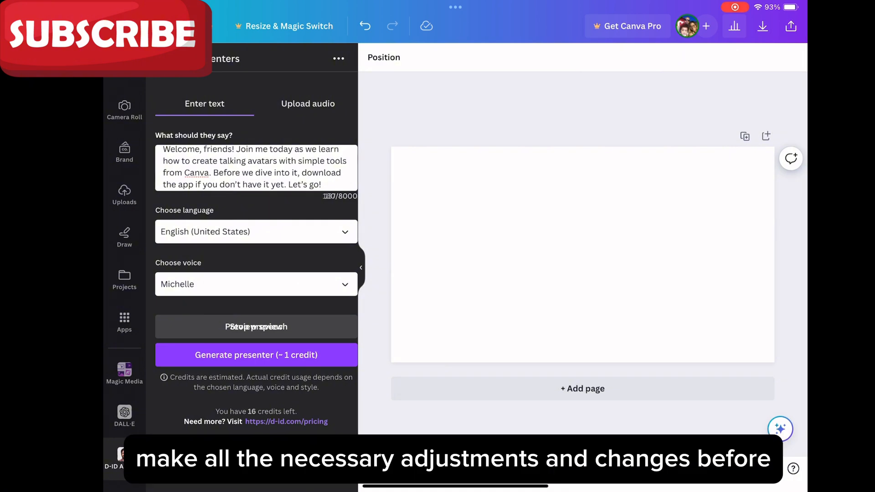
- Switch the presenter voice from Michelle to Monica and preview the speech
left_click(256, 284)
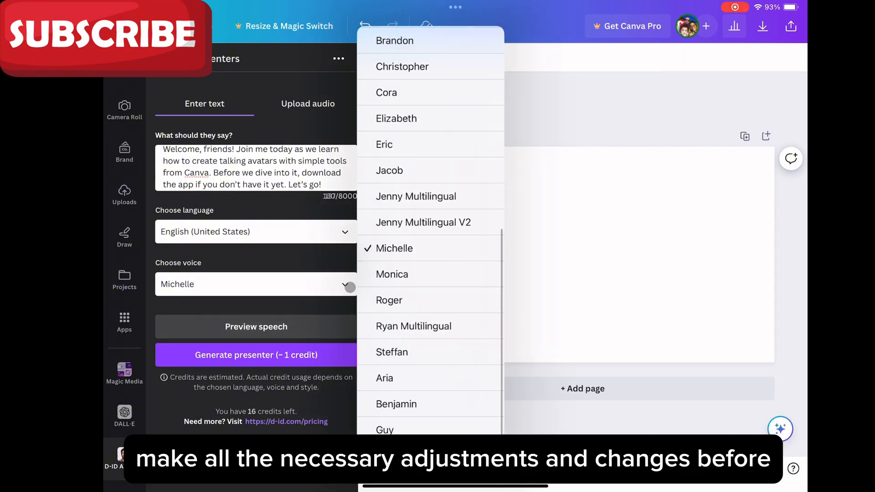
left_click(392, 275)
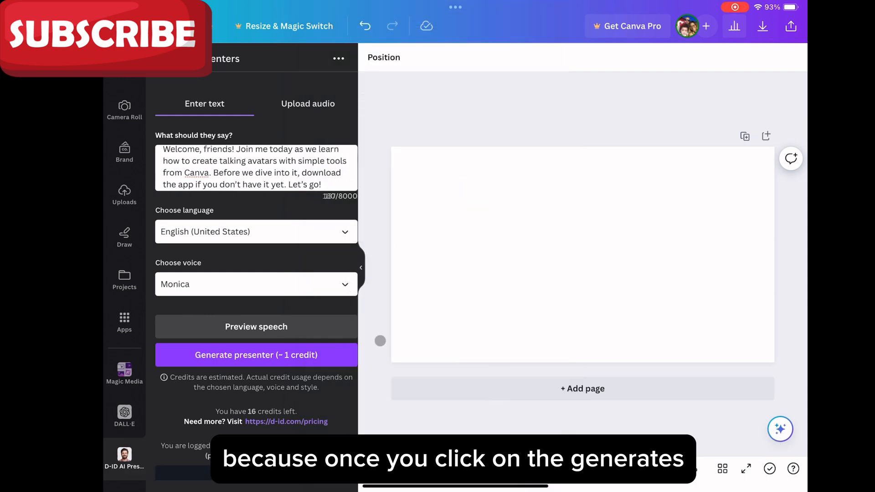
left_click(255, 327)
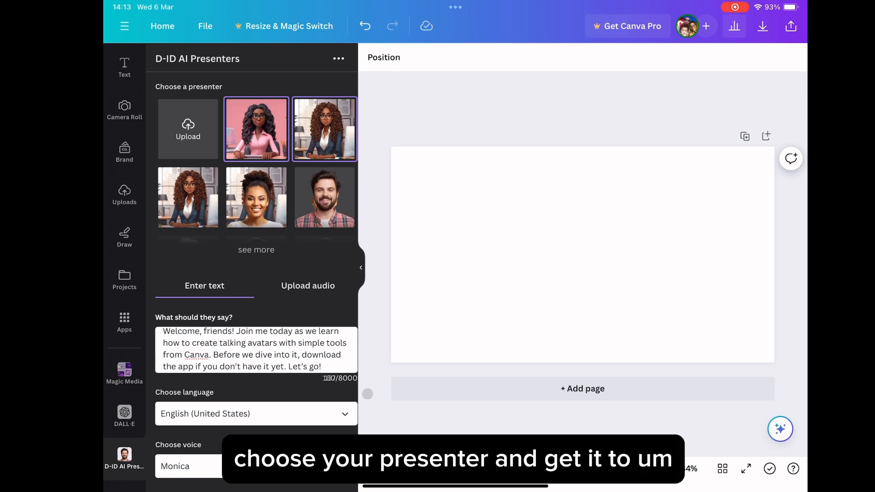
- Generate the talking presenter video for about 1 credit, placing it on the page
scroll("down", 3)
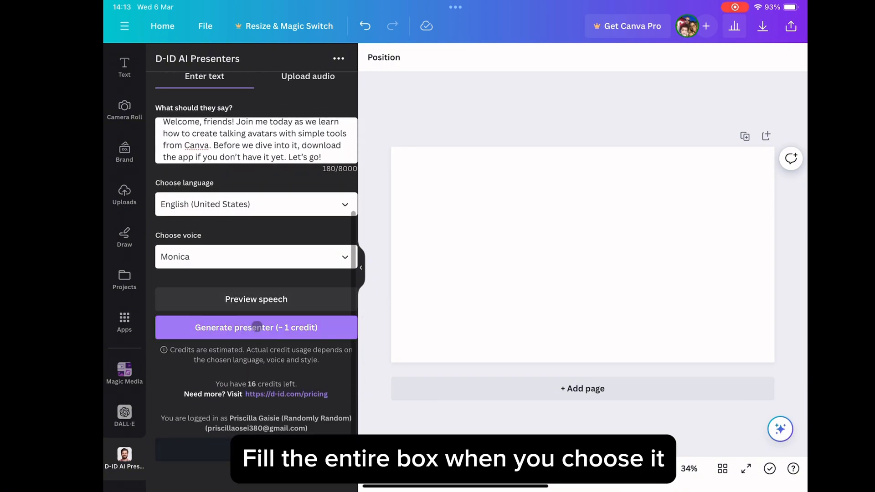
left_click(255, 328)
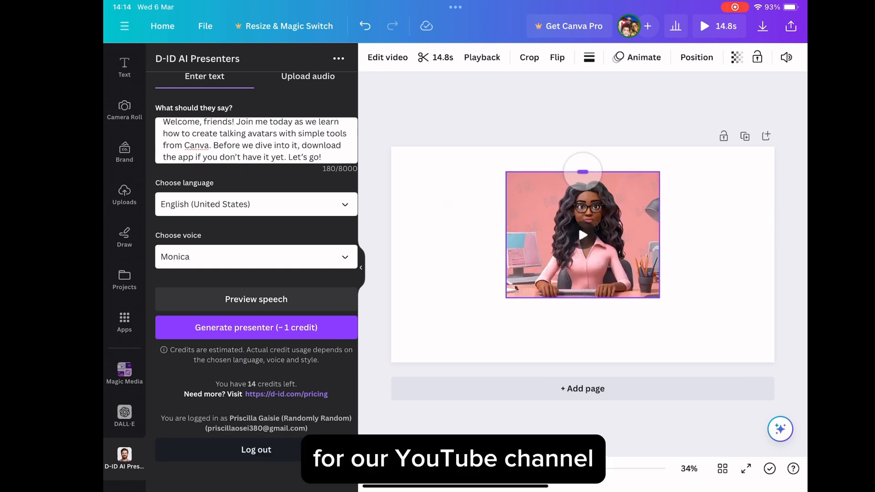
- Resize the avatar video to fill the page, play it back, and bring up Share options
left_click(582, 234)
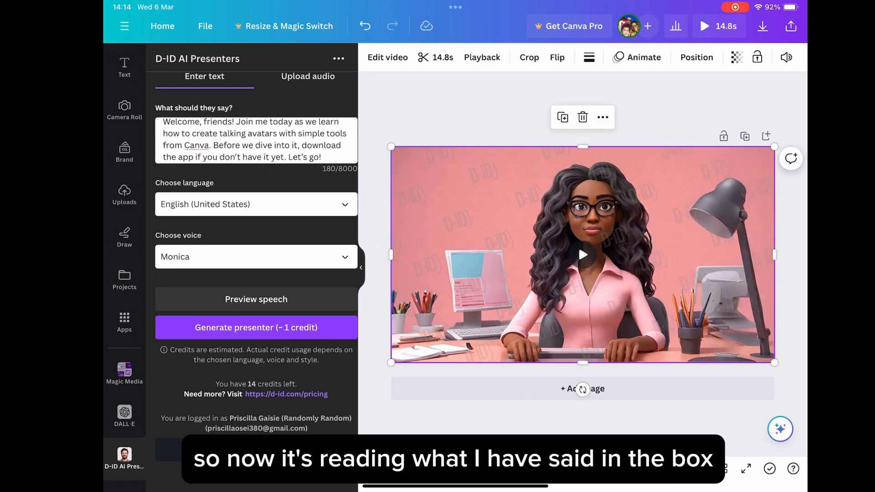
left_click(582, 254)
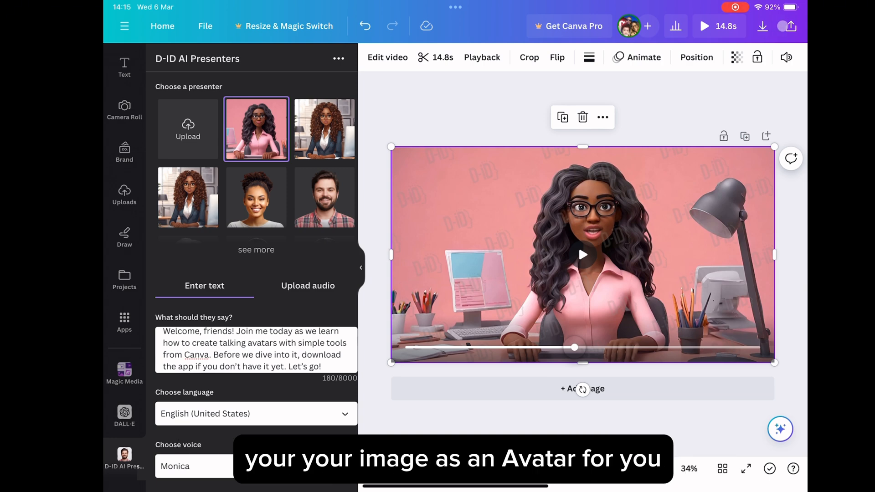
left_click(788, 27)
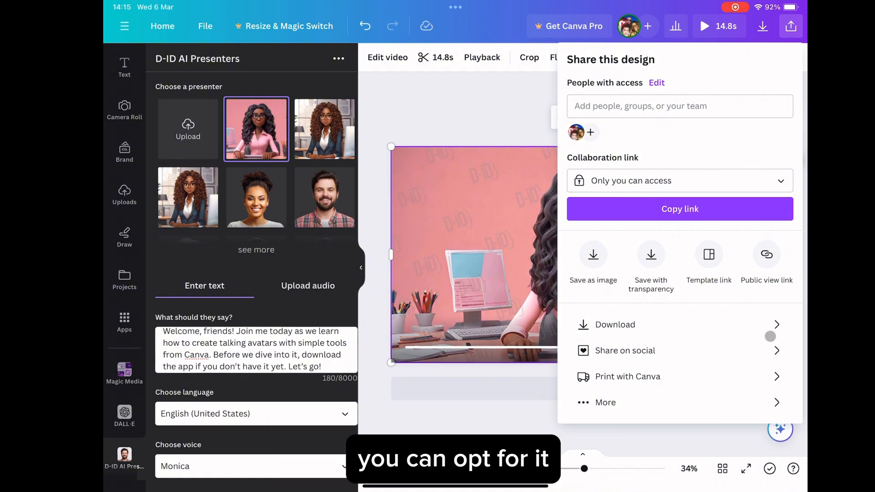
- Download the design as an MP4 video at 1080p
left_click(614, 325)
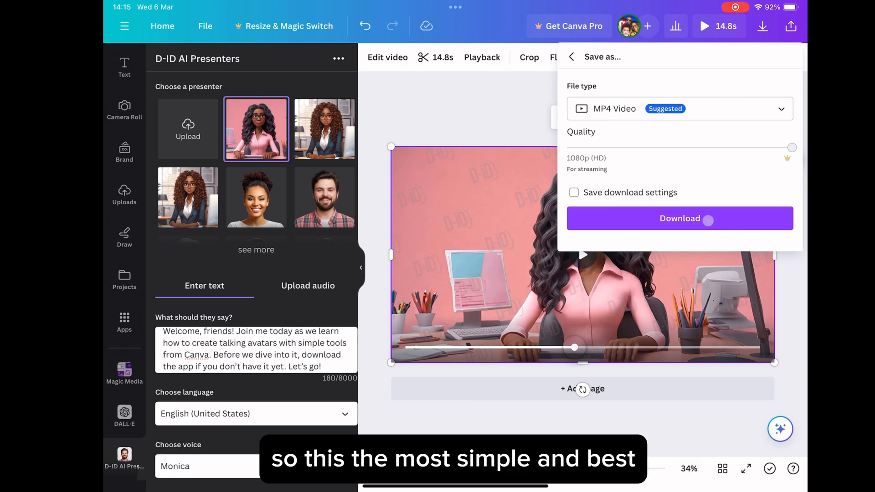
left_click(679, 218)
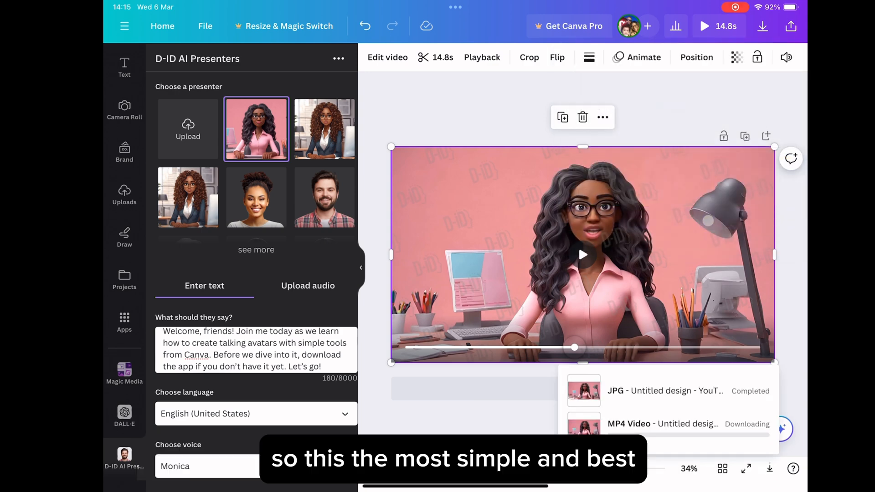